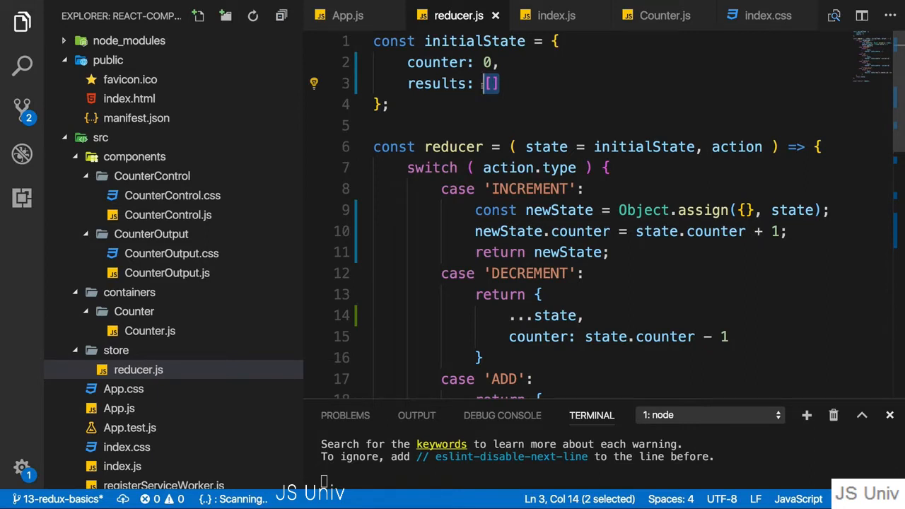
mouse_move(495, 98)
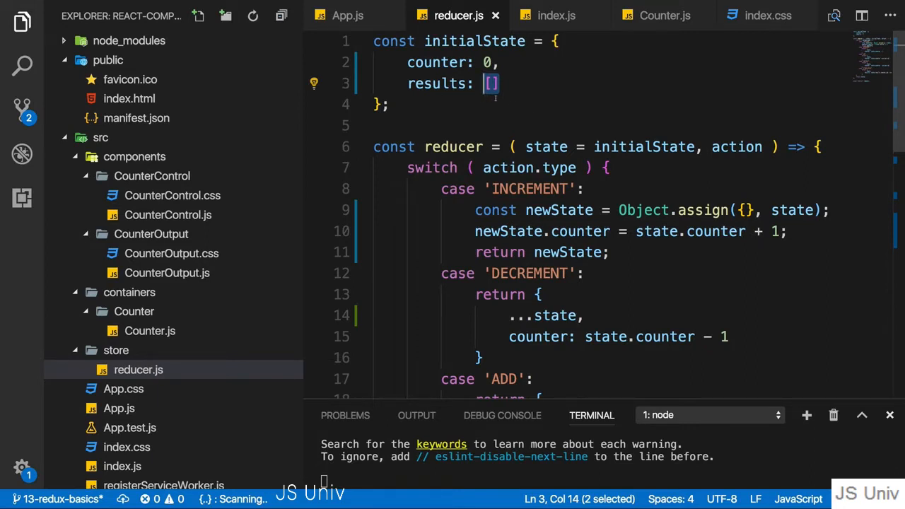
Scroll through Counter.js to review mapDispatchToProps with its STORE_RESULT and DELETE_RESULT dispatches.
scroll(down, 3)
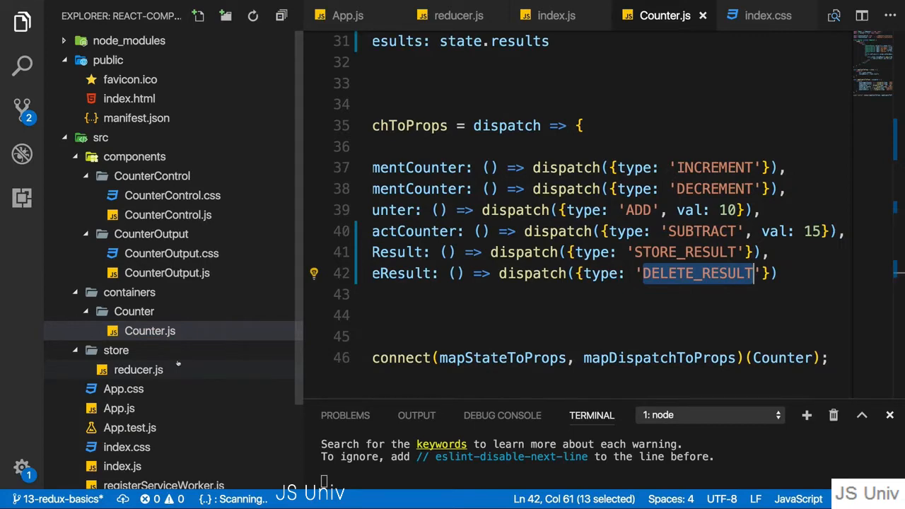
In reducer.js add case 'DELETE_RESULT' after STORE_RESULT returning { ...state, }, referencing the results property.
click(458, 15)
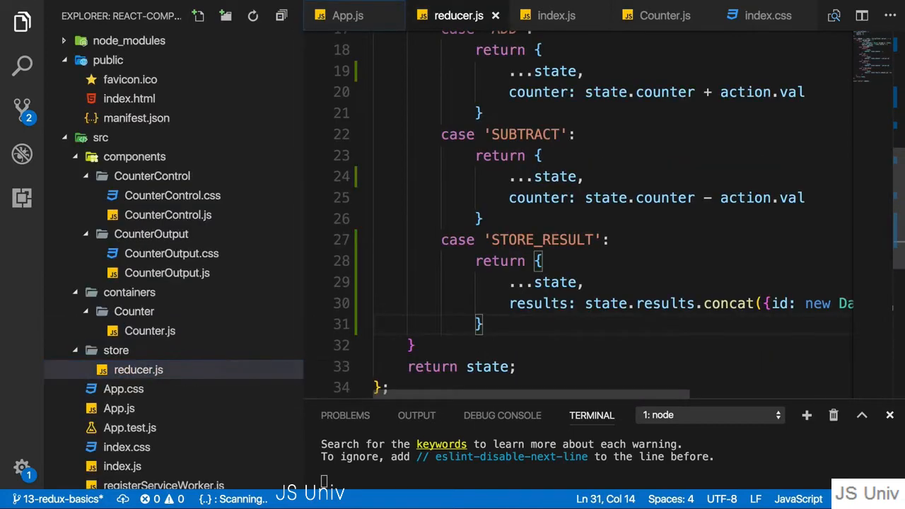
key(enter)
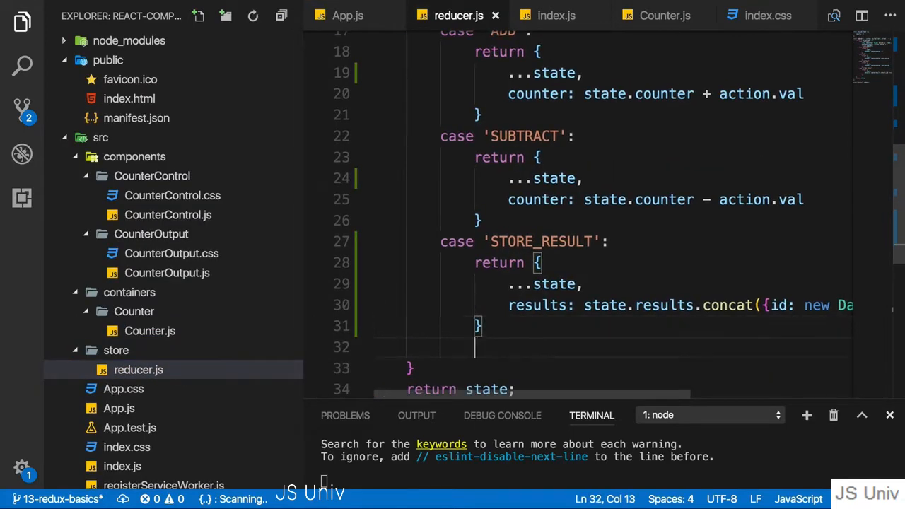
text(case 'DELETE_RESULT')
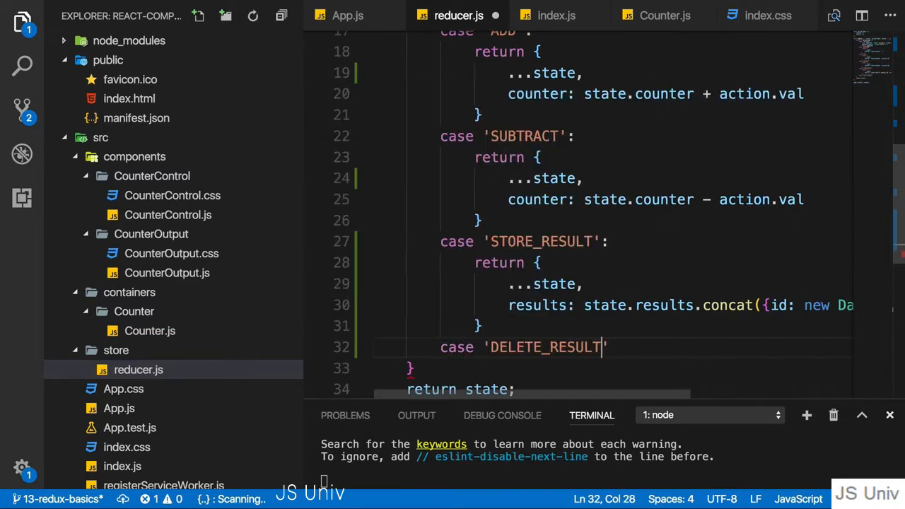
text(re)
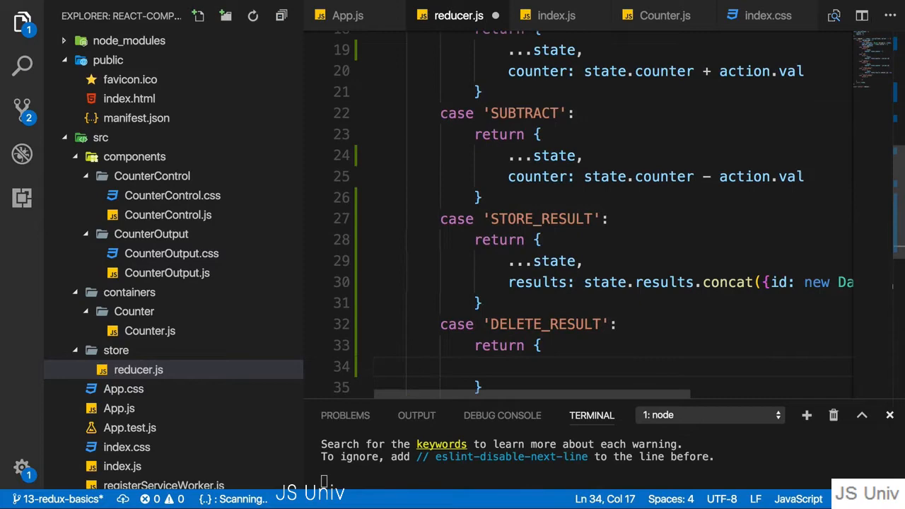
text(...state,)
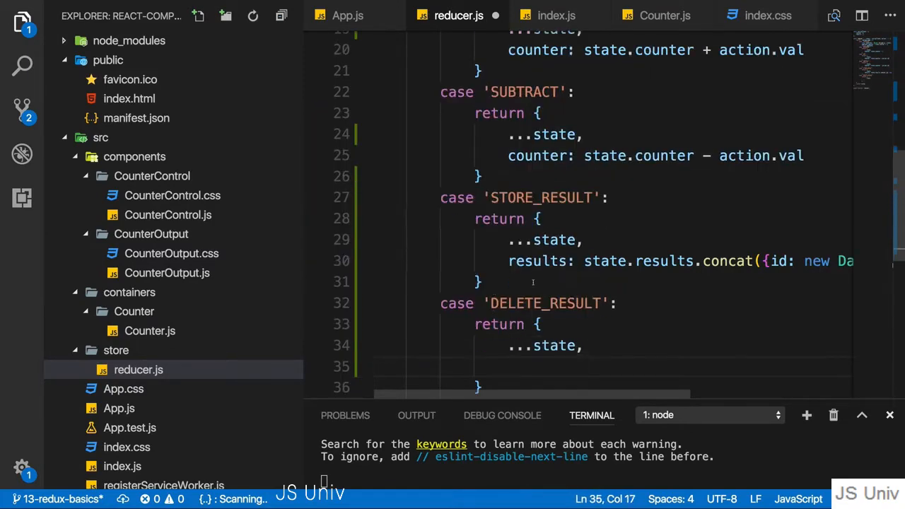
double_click(537, 261)
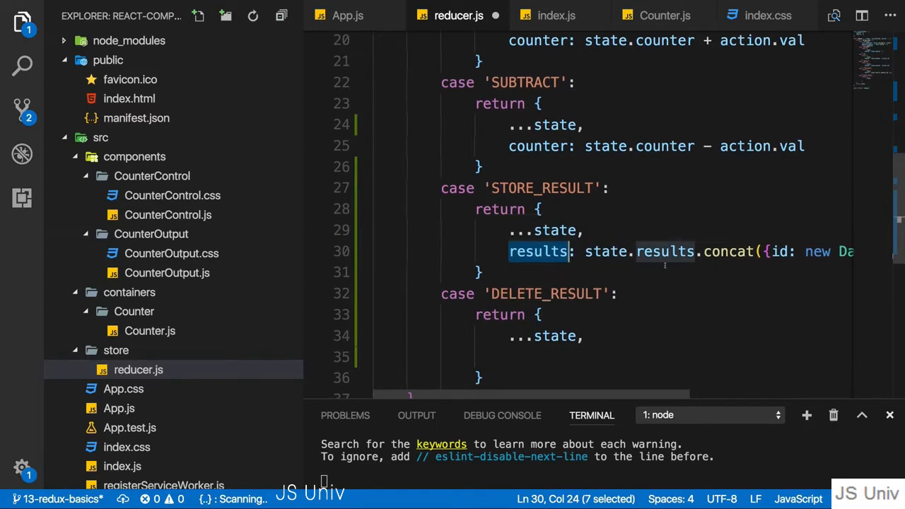
double_click(729, 252)
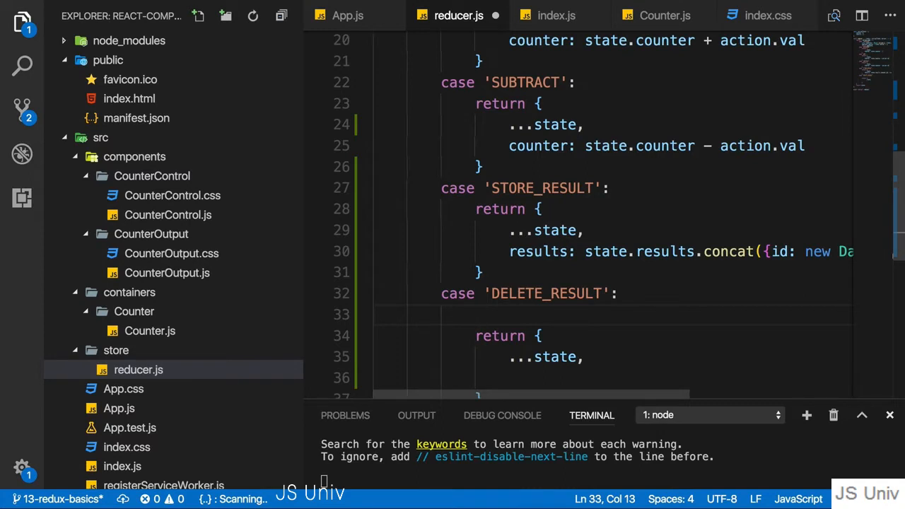
In DELETE_RESULT declare const id = 2 and call state.results.splice(id, 1) above the return.
text(const id = 2;)
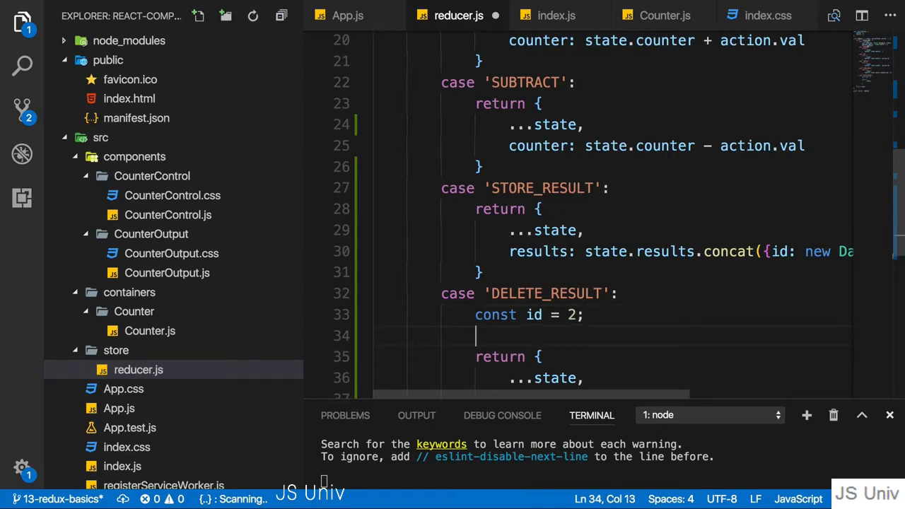
text(state.rs)
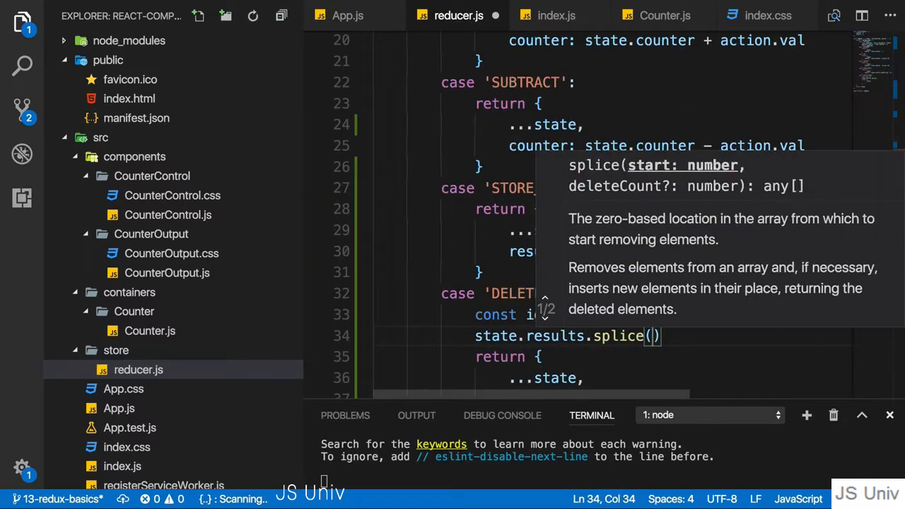
text(id)
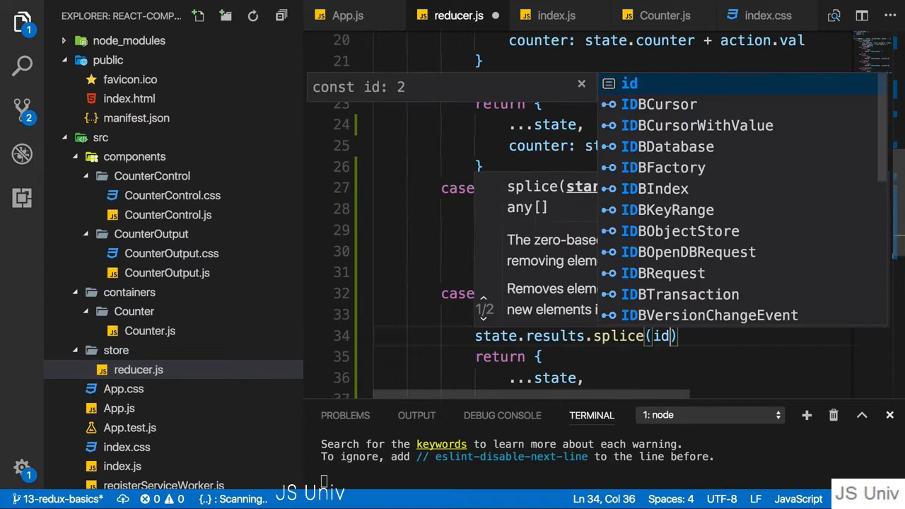
text(,)
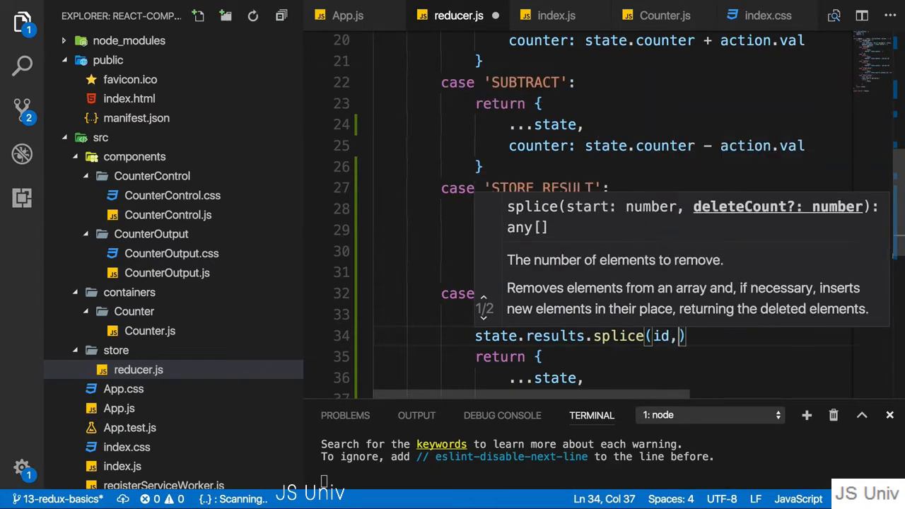
text(" ")
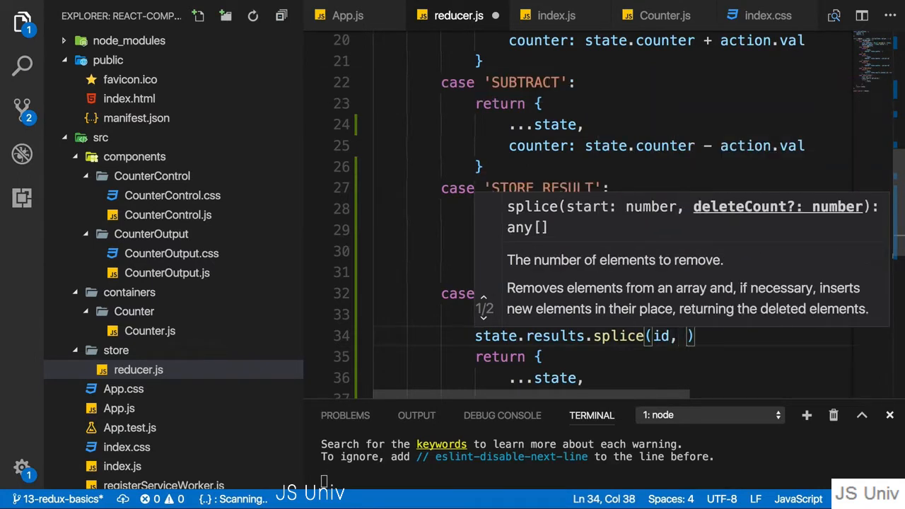
text(1)
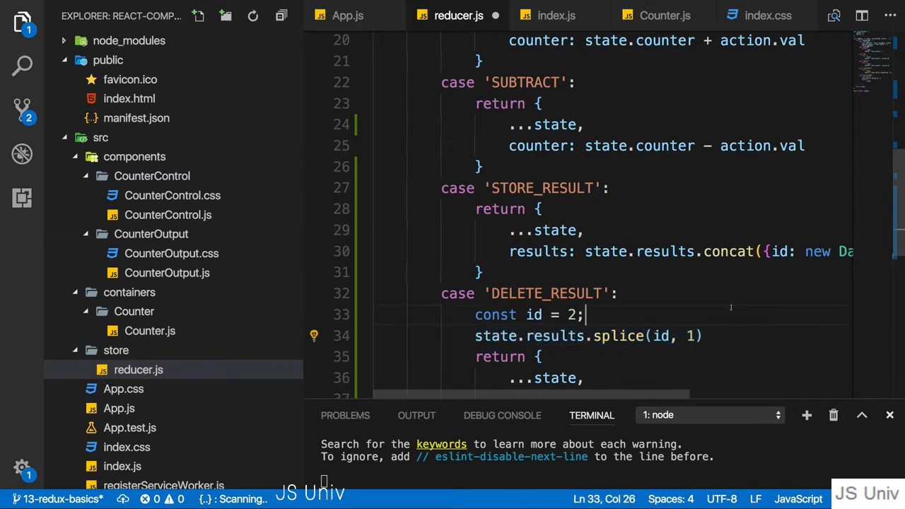
Copy results into const newArray = [...state.results], splice newArray instead, and return results: newArray.
drag(584, 314, 475, 336)
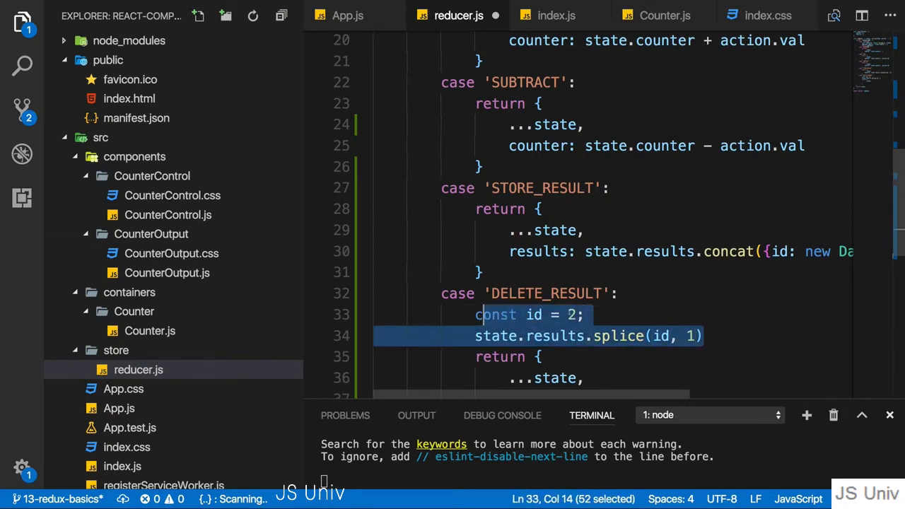
key(Enter)
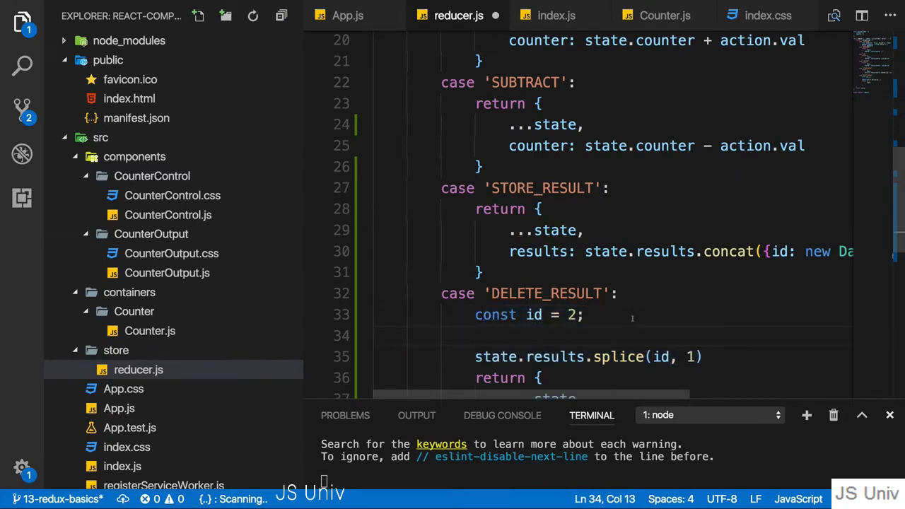
text(const)
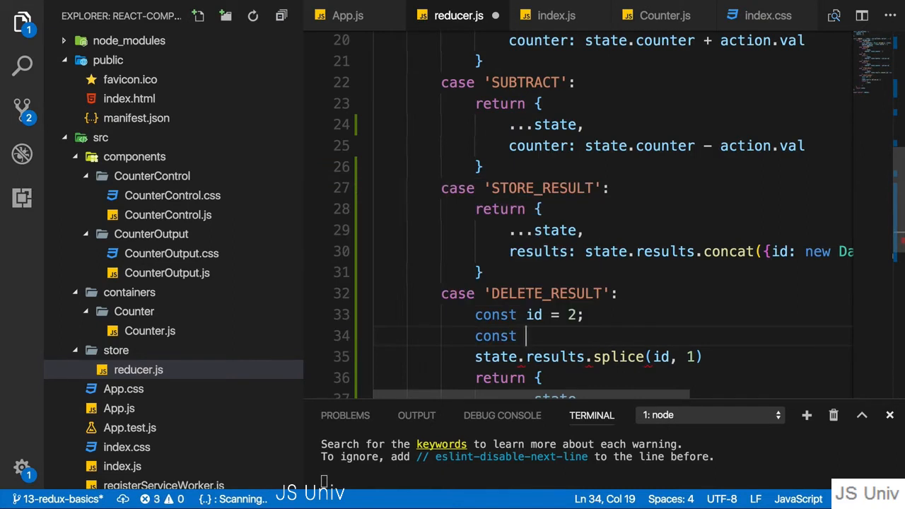
text(newArra)
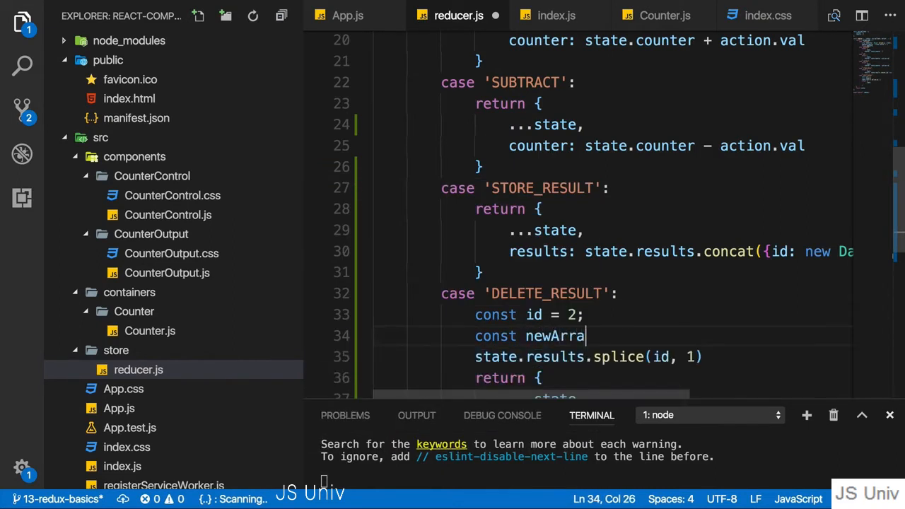
text(= [])
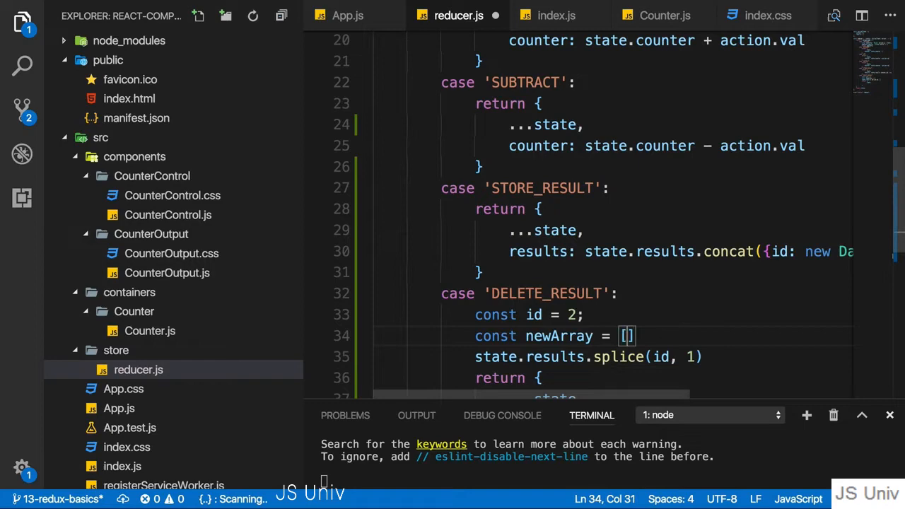
text(..)
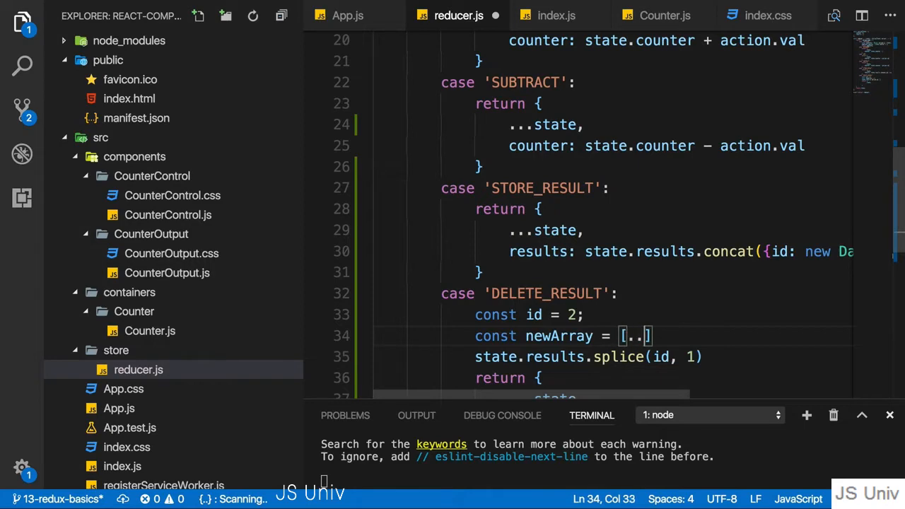
text(...state.results)
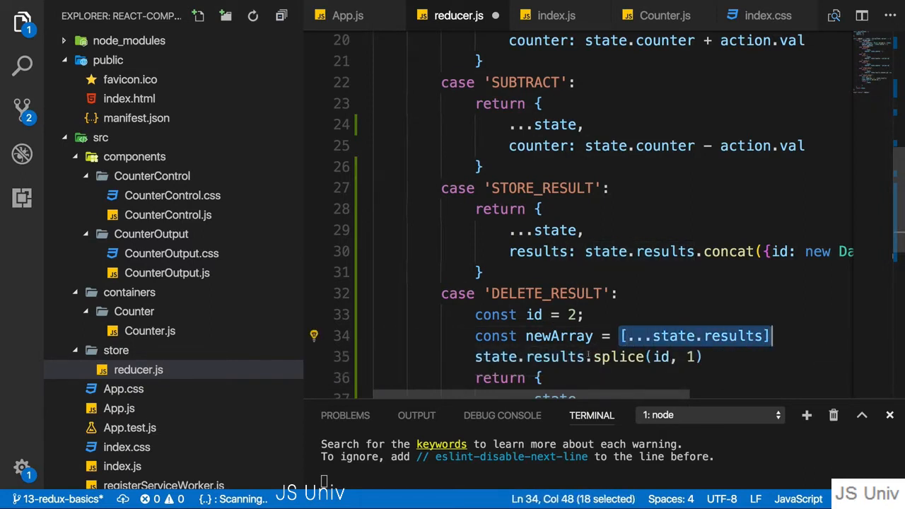
mouse_move(771, 296)
text(;)
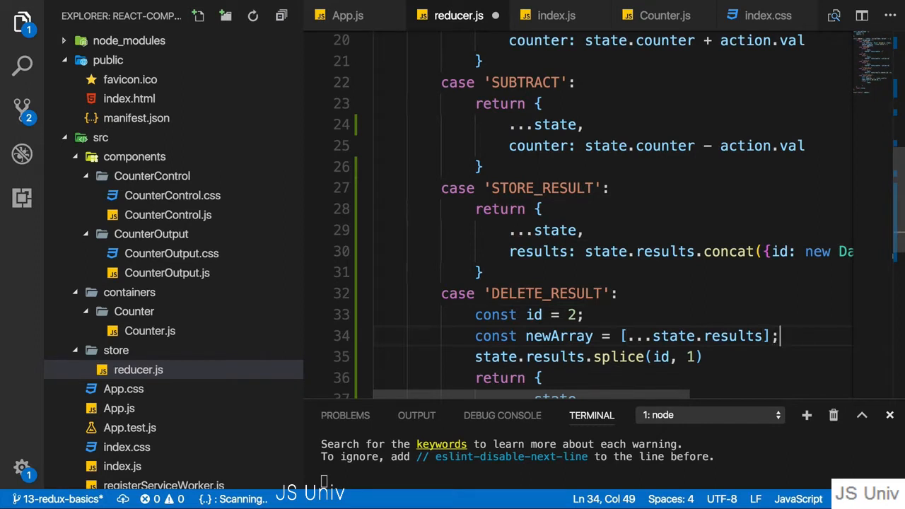
text(newArray)
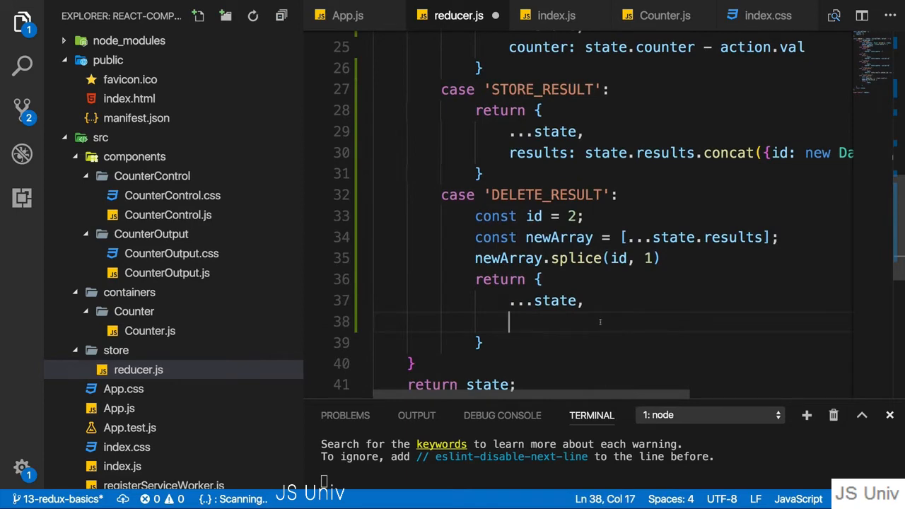
text(resut)
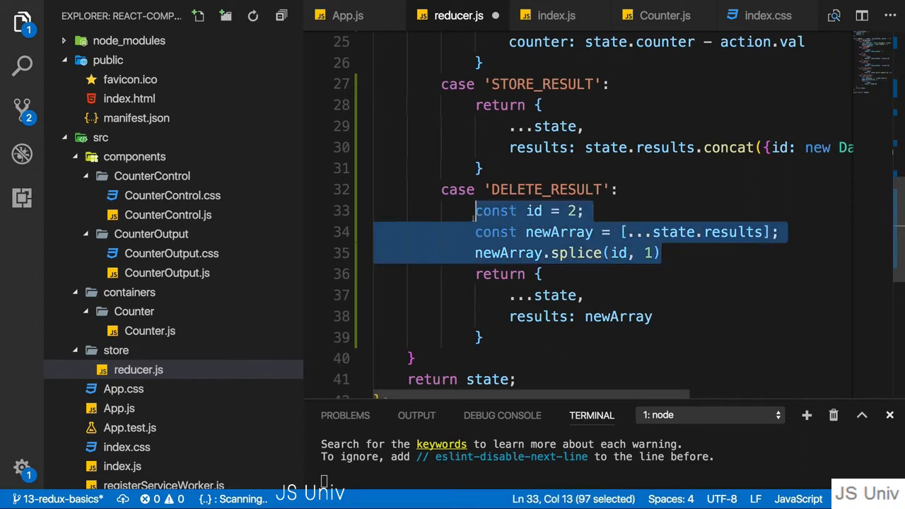
Comment out the copy-and-splice lines and declare const updatedArray = state.results.filter();.
key(ctrl+/)
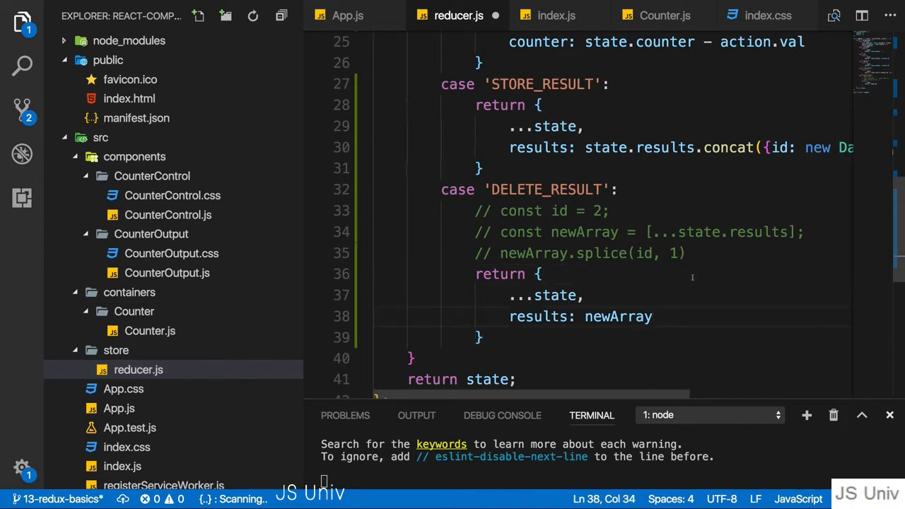
mouse_move(710, 266)
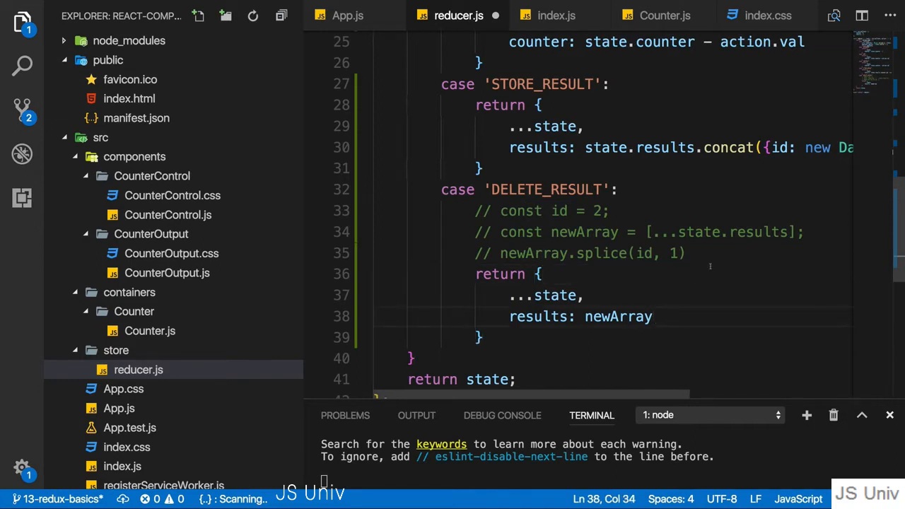
text(const)
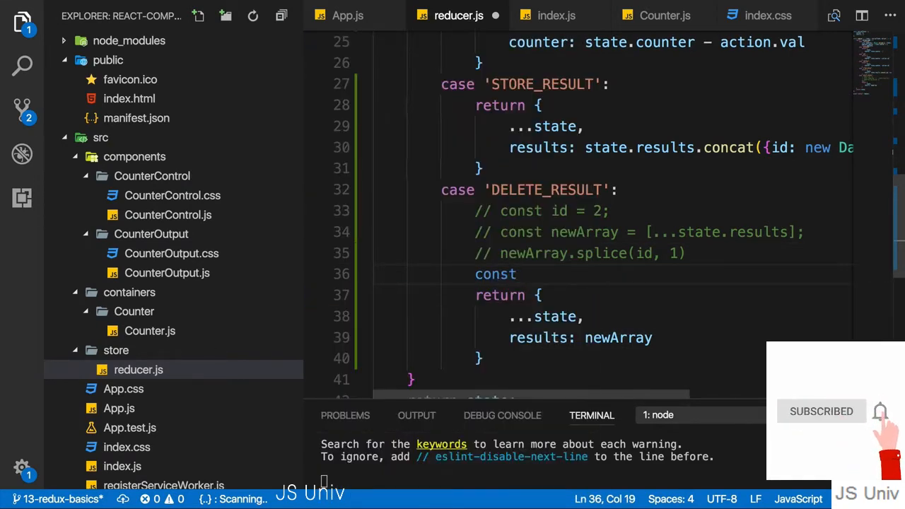
text(updatedArray)
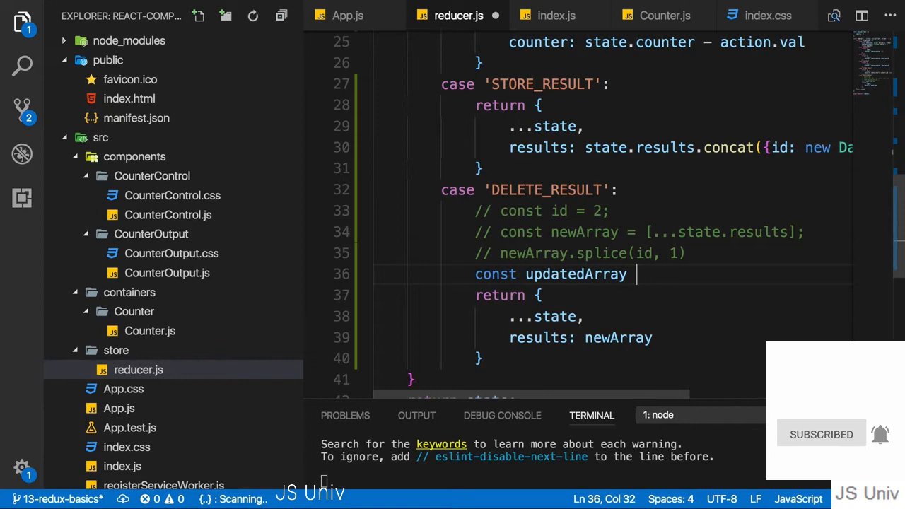
text(= s)
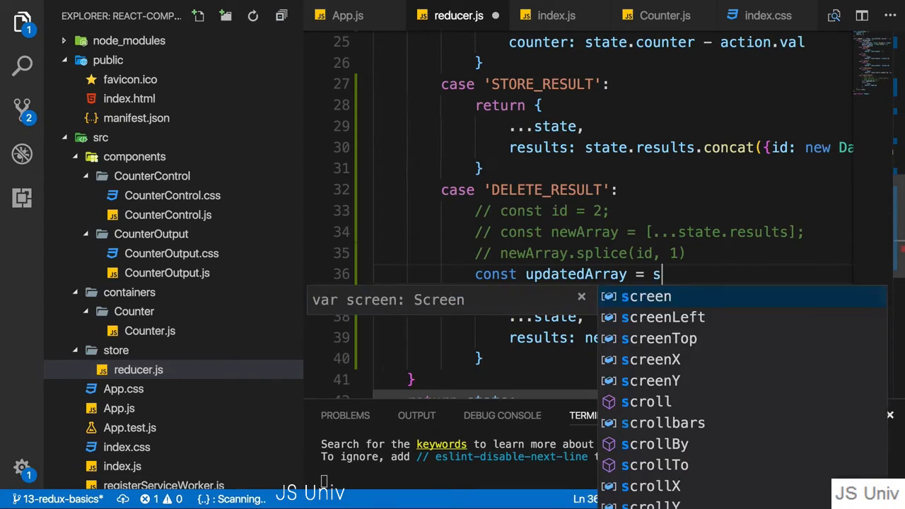
text(tate.result)
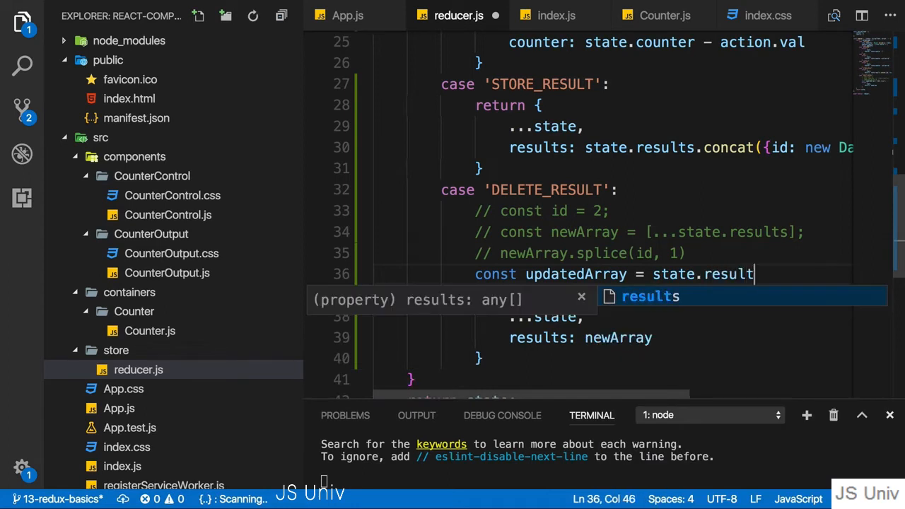
text(s.filter())
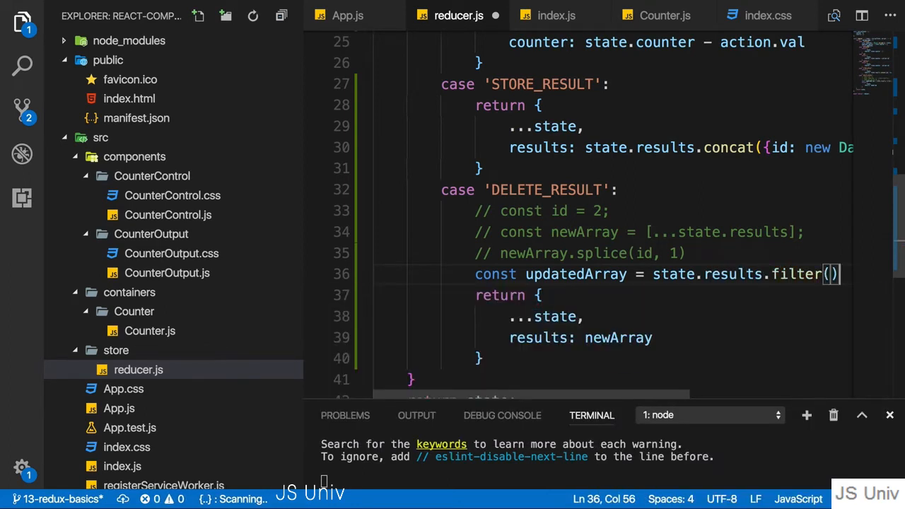
text(;)
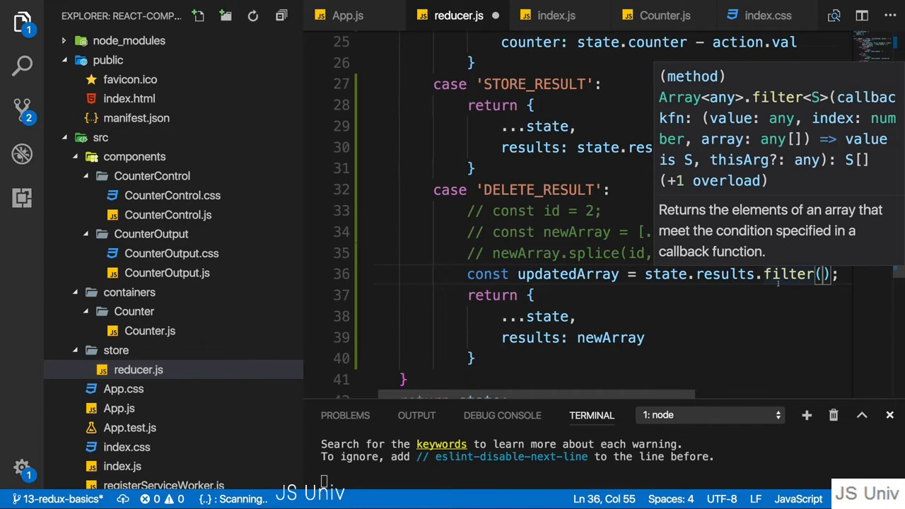
Give the filter a placeholder callback result => true.
text(el)
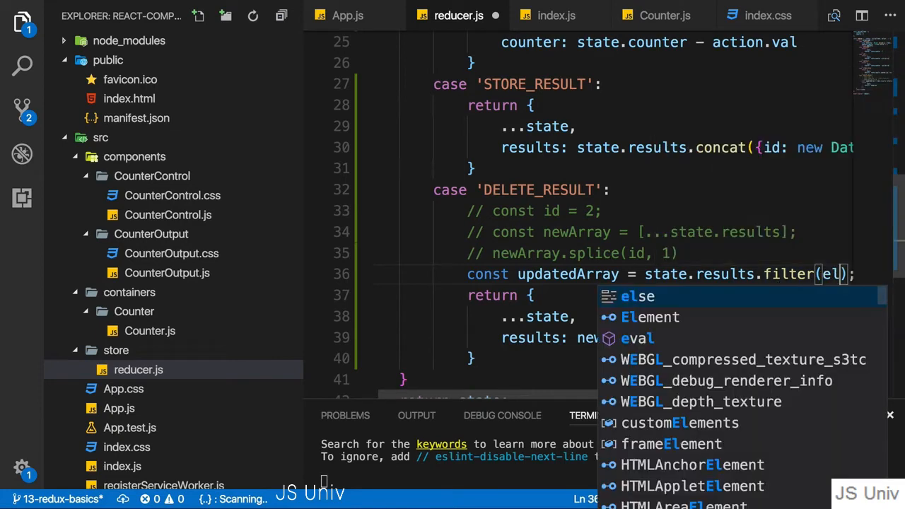
text(result =>)
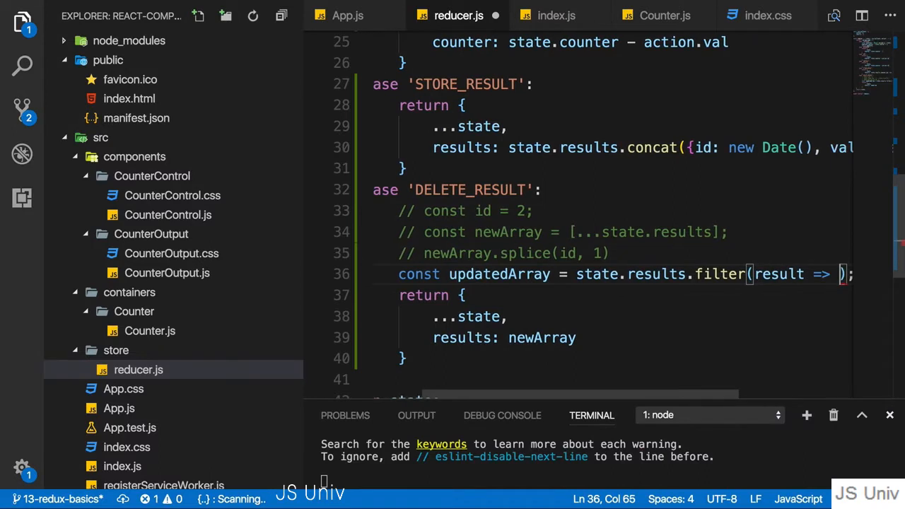
text(true)
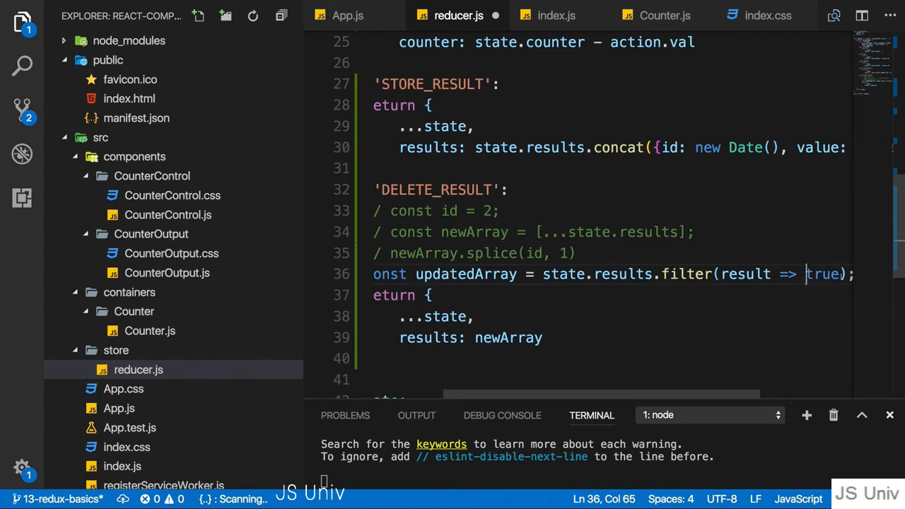
Replace true with index !== id, adding index as the callback's second parameter.
double_click(823, 275)
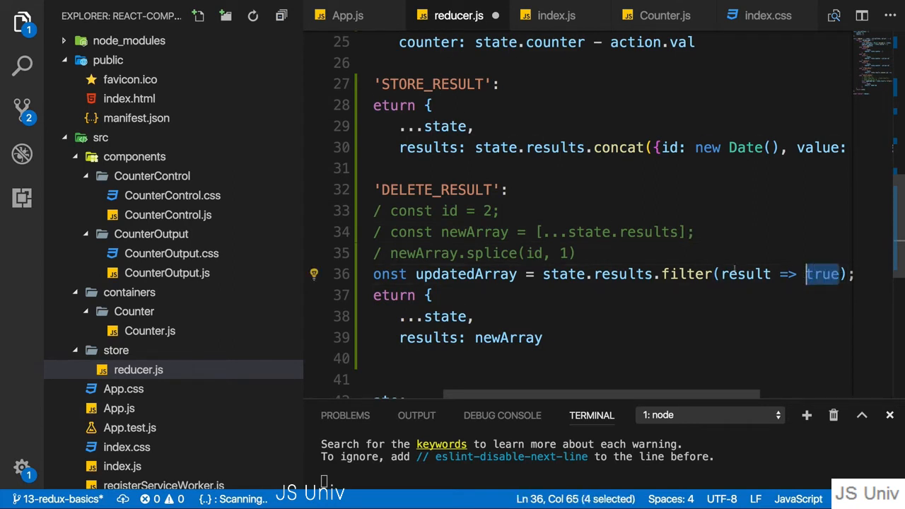
mouse_move(622, 274)
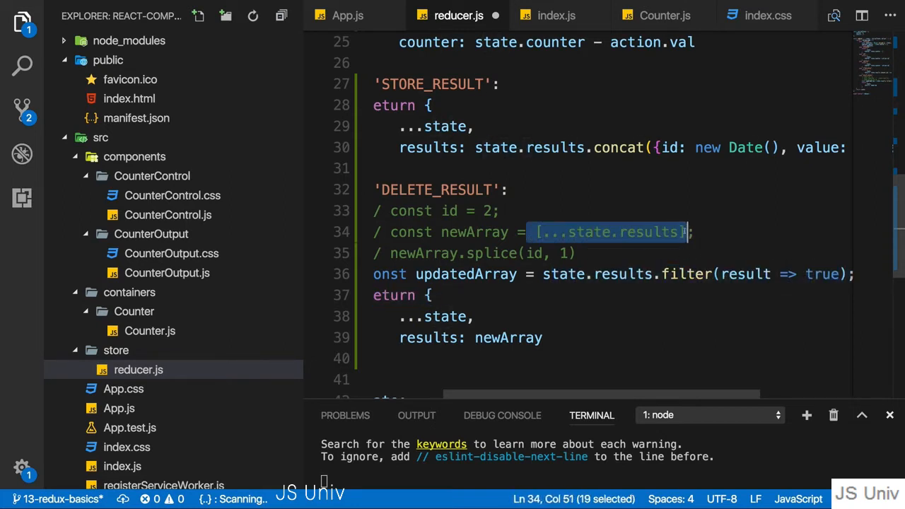
double_click(823, 275)
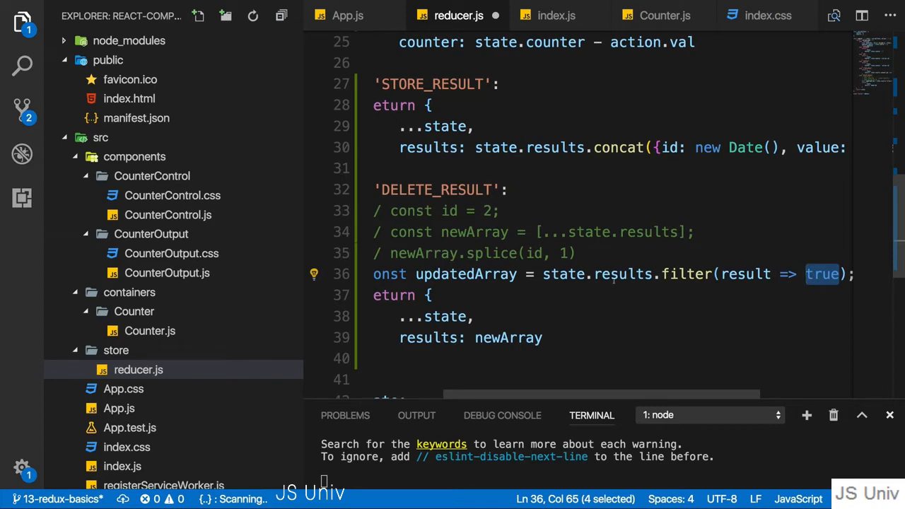
mouse_move(639, 232)
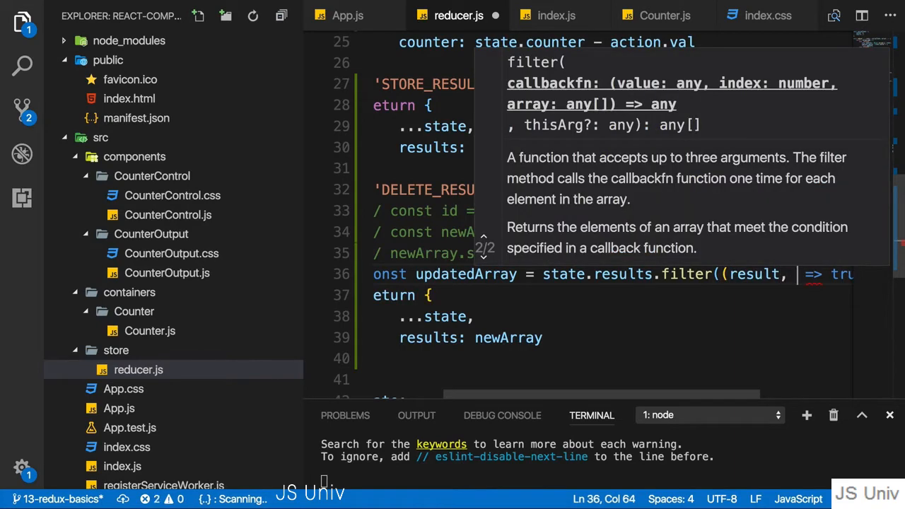
text(index))
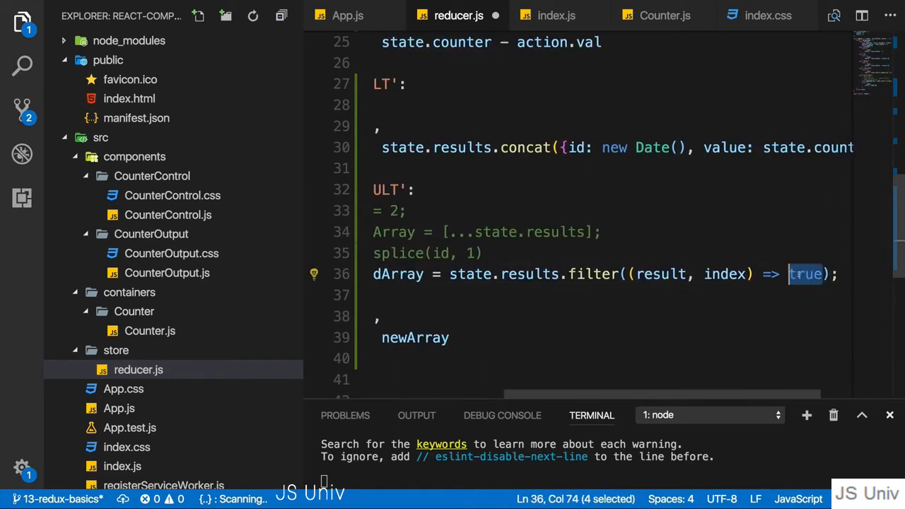
text(index !== id)
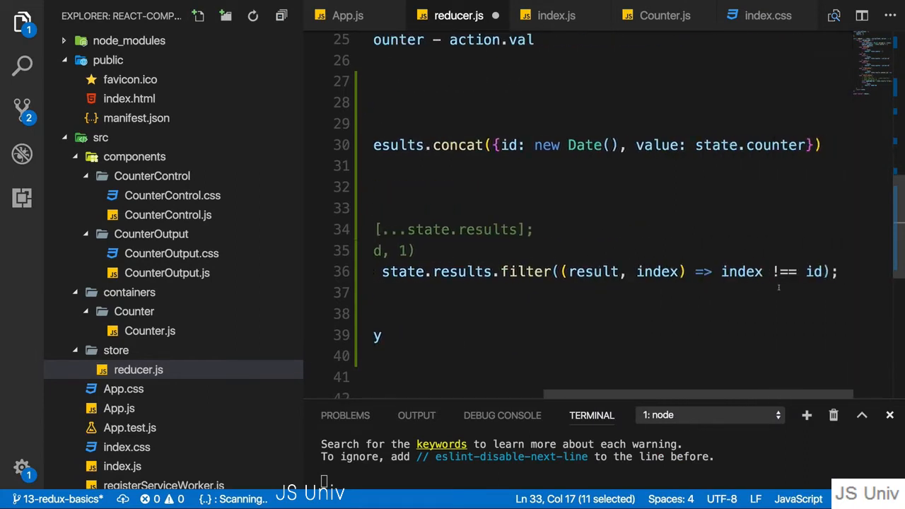
mouse_move(814, 271)
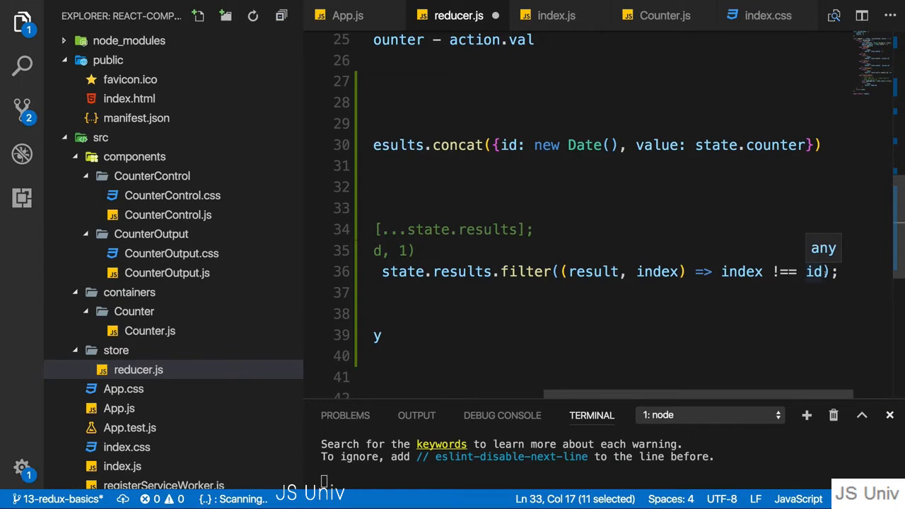
Review STORE_RESULT where each stored result's id is set from new Date().
scroll(up, 3)
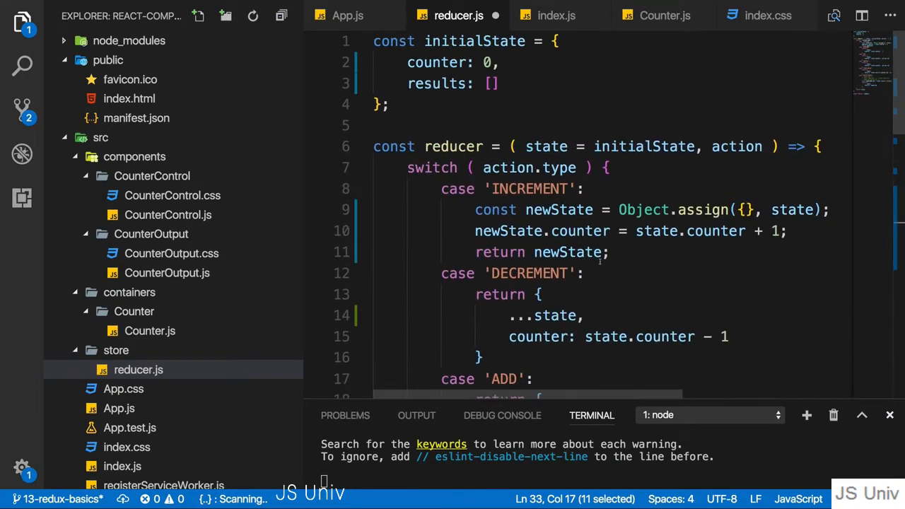
scroll(down, 3)
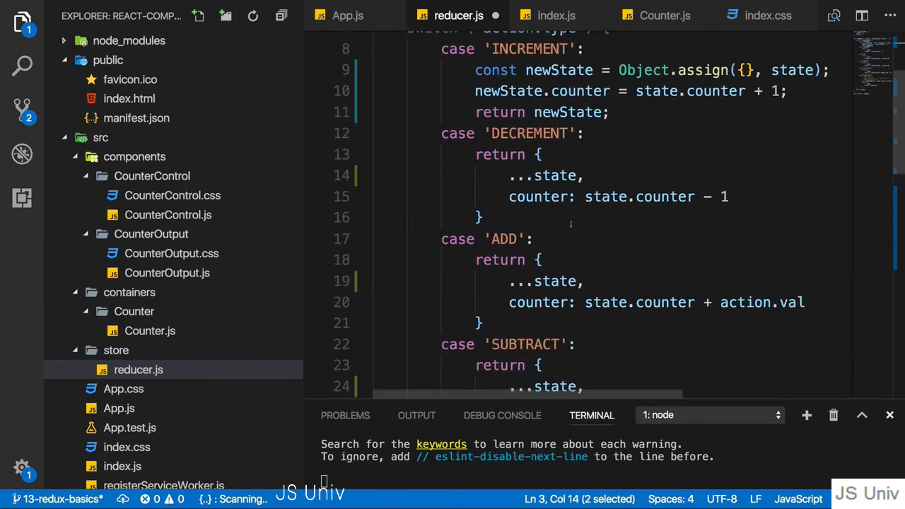
scroll(down, 3)
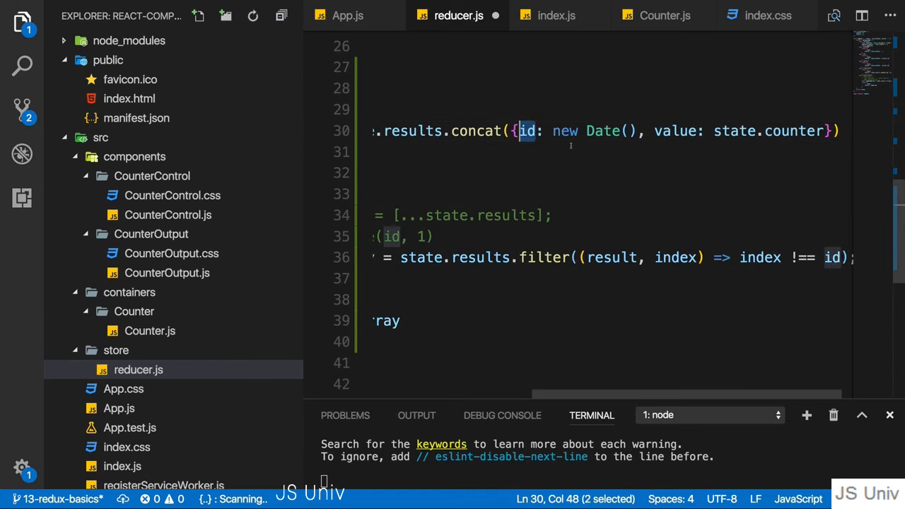
mouse_move(581, 187)
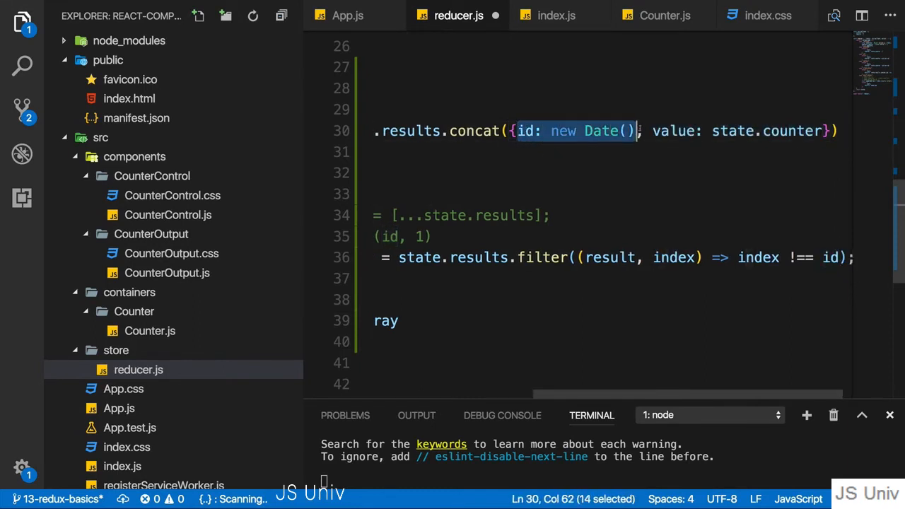
double_click(526, 130)
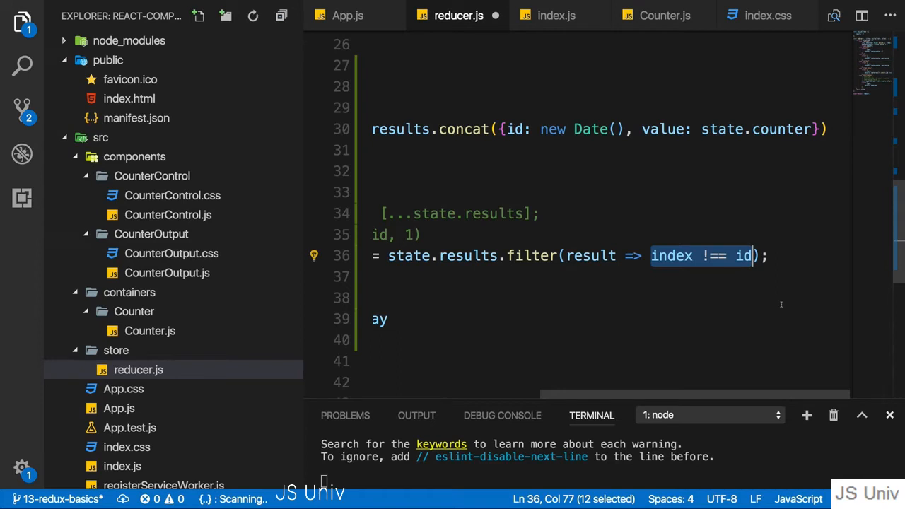
Make the filter keep results whose result.id differs from action.resultElId, and save.
text(result.id)
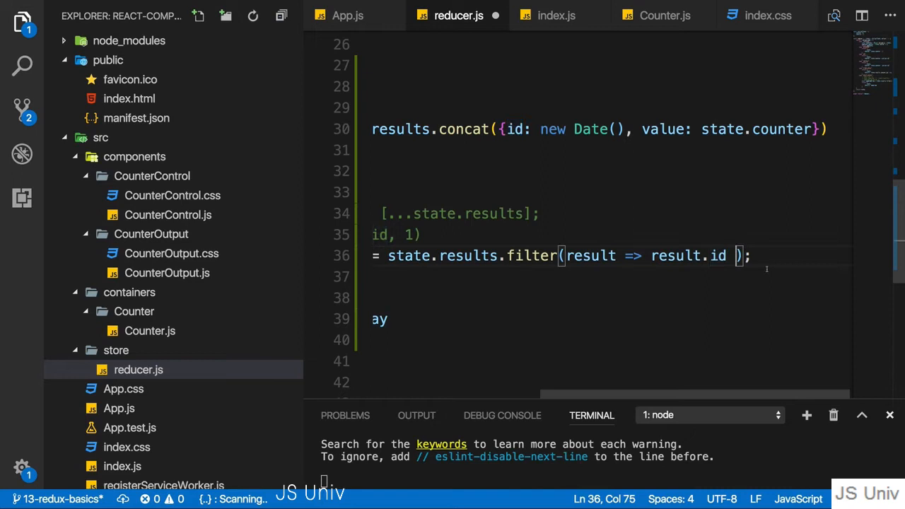
text(===)
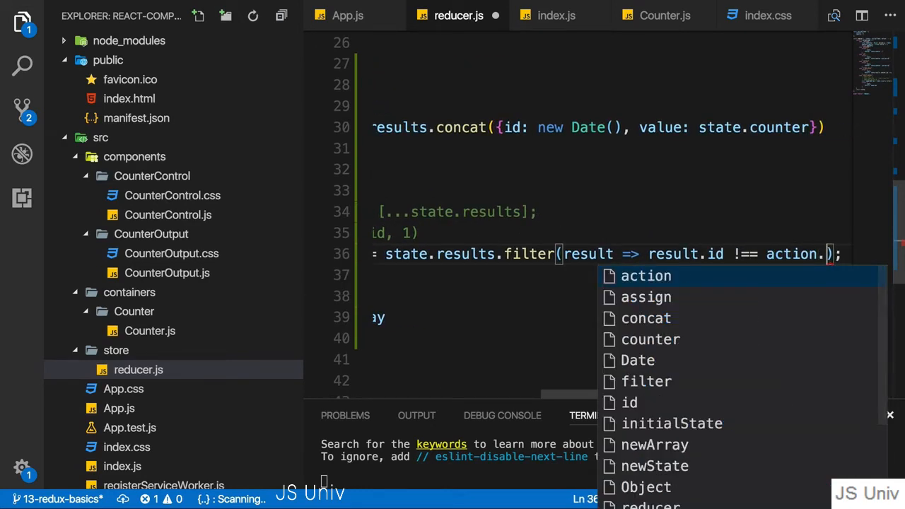
text(resultElId)
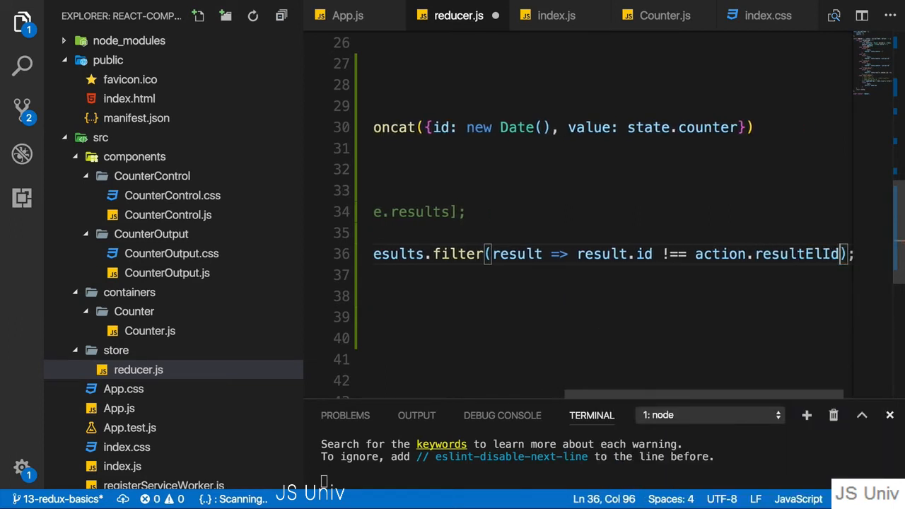
double_click(795, 254)
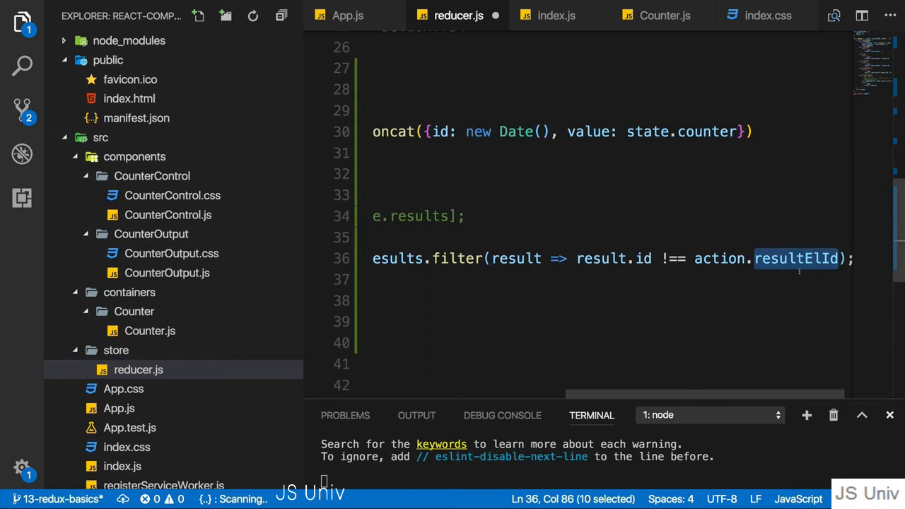
mouse_move(795, 258)
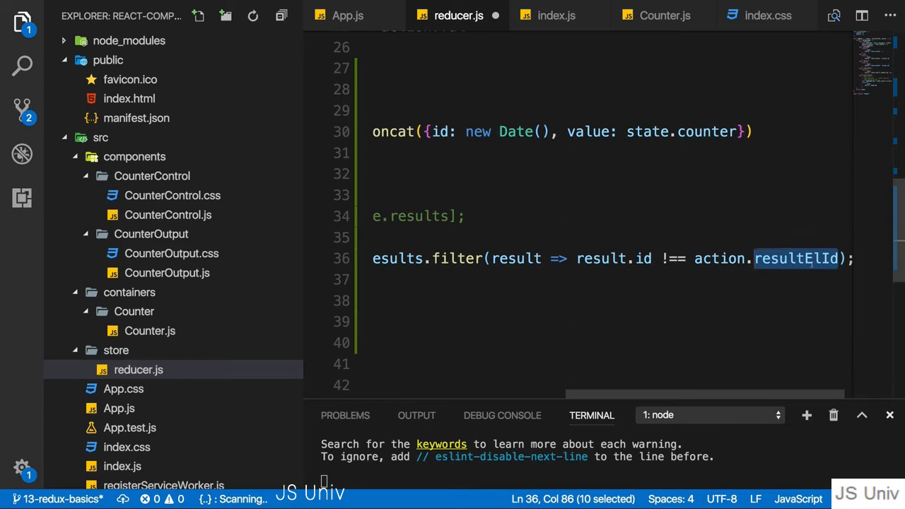
key(ctrl+s)
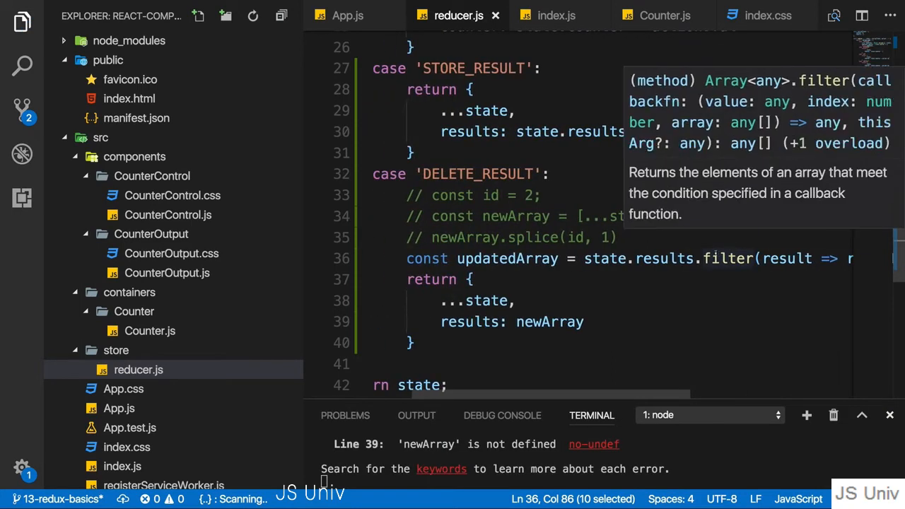
Return results: updatedArray from DELETE_RESULT and save reducer.js.
double_click(507, 258)
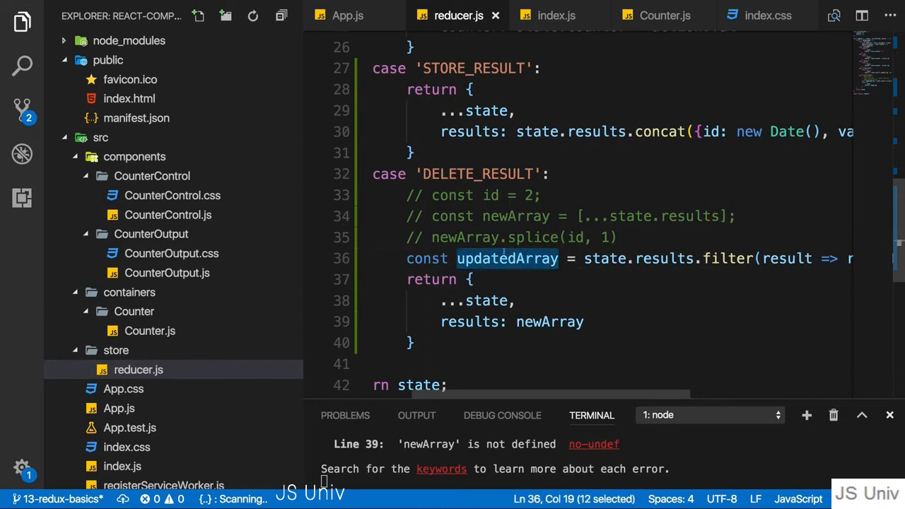
text(updatedArray)
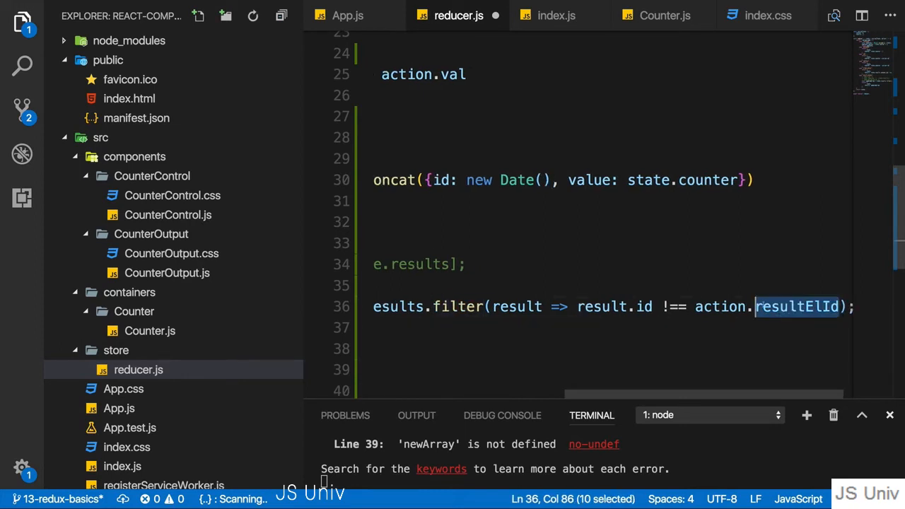
mouse_move(633, 249)
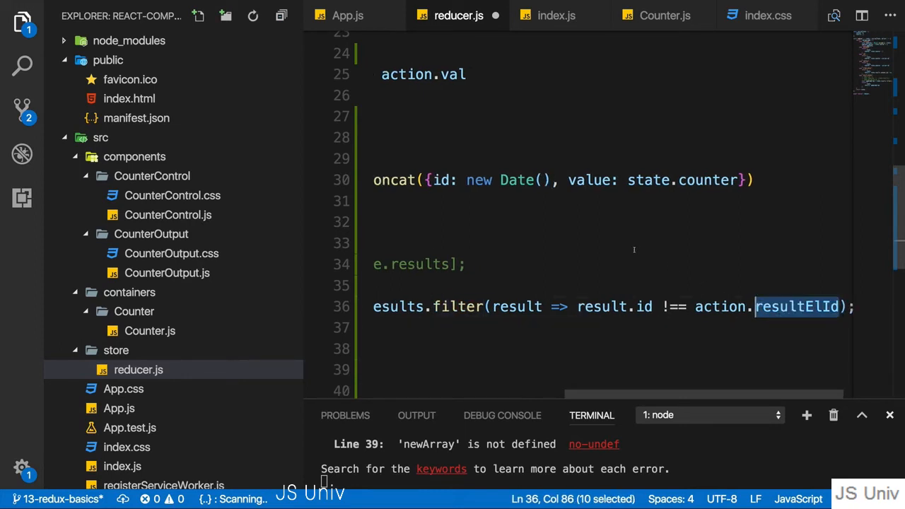
key(ctrl+s)
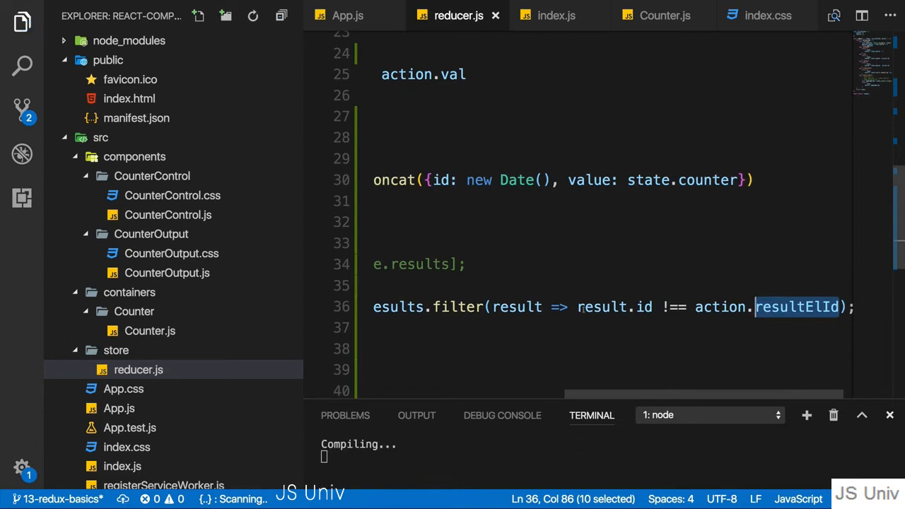
In Counter.js add resultElId to the DELETE_RESULT dispatch, matching the name used in reducer.js.
click(665, 16)
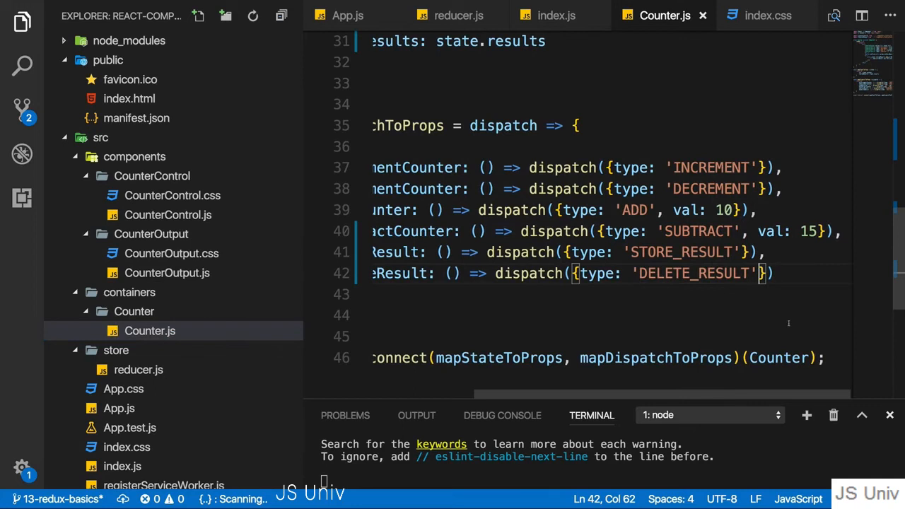
text(, resultElId)
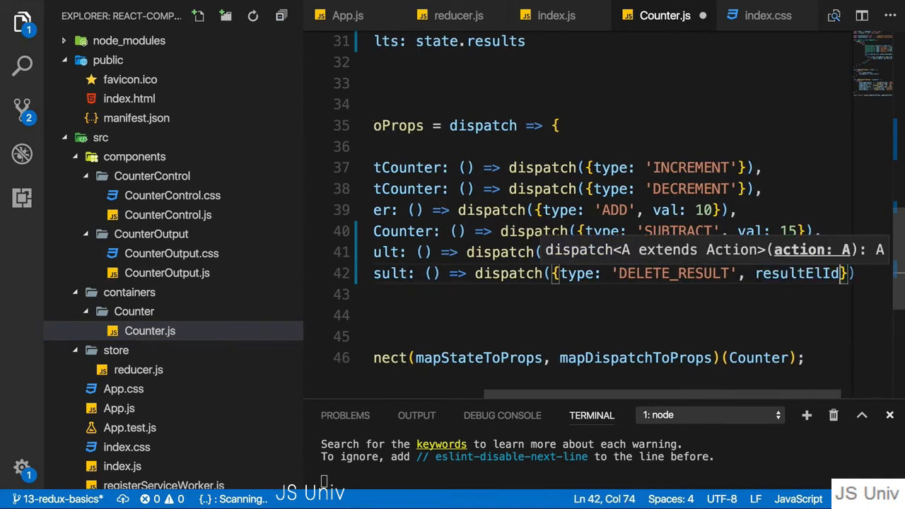
double_click(798, 274)
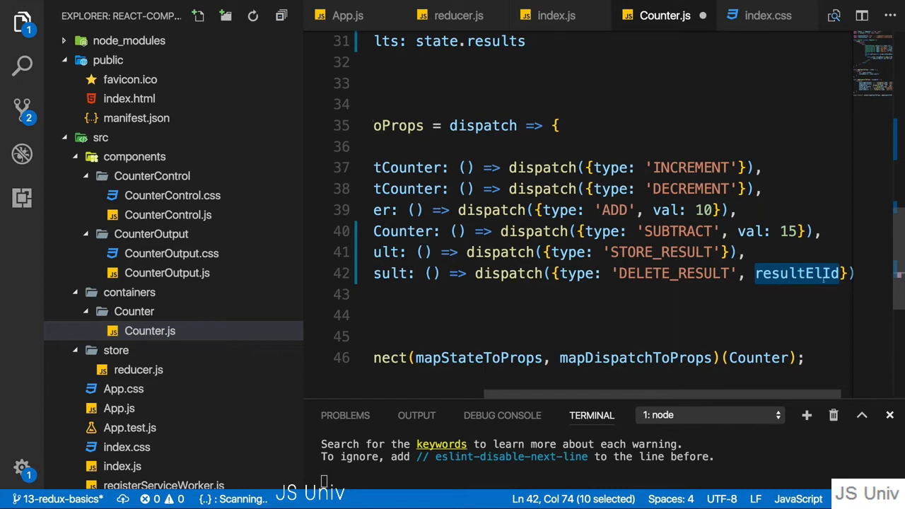
click(459, 16)
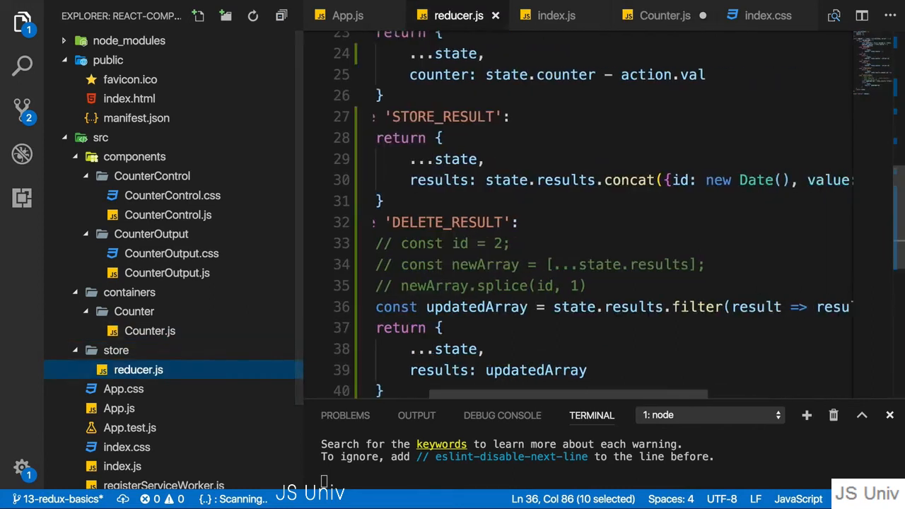
scroll(right, 3)
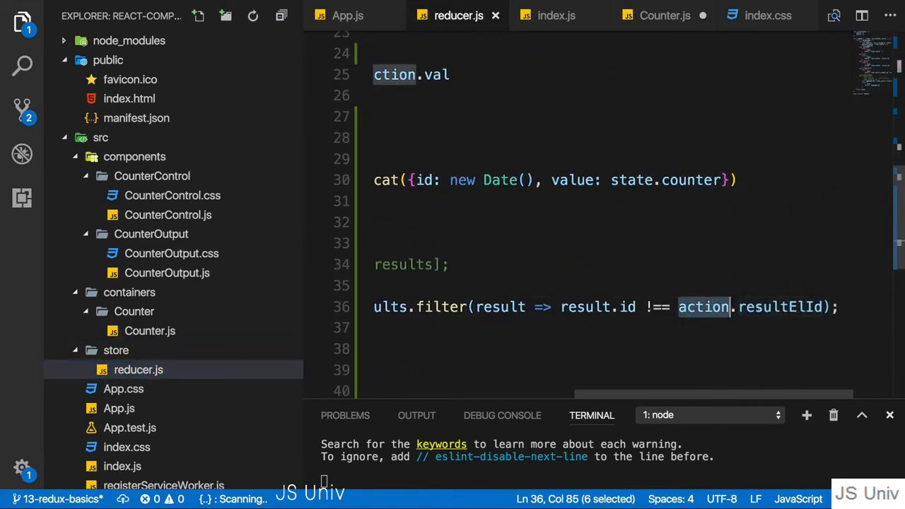
click(665, 16)
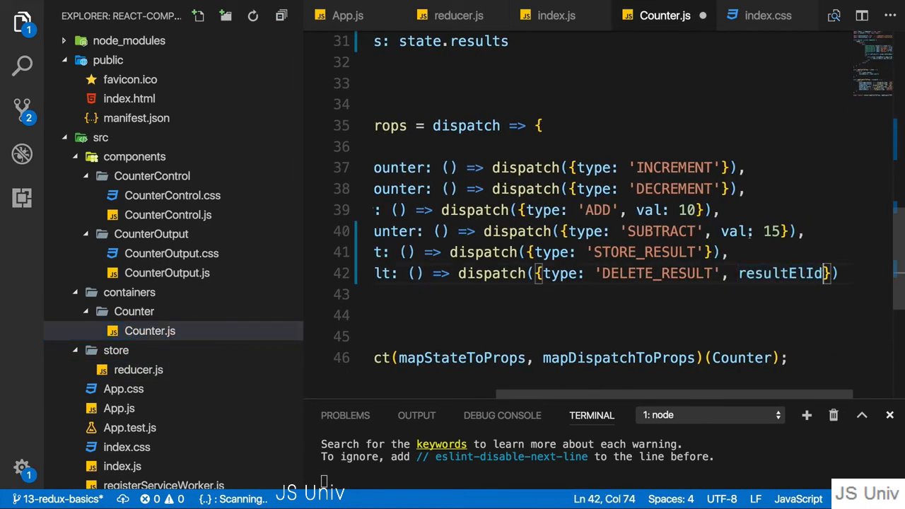
mouse_move(757, 232)
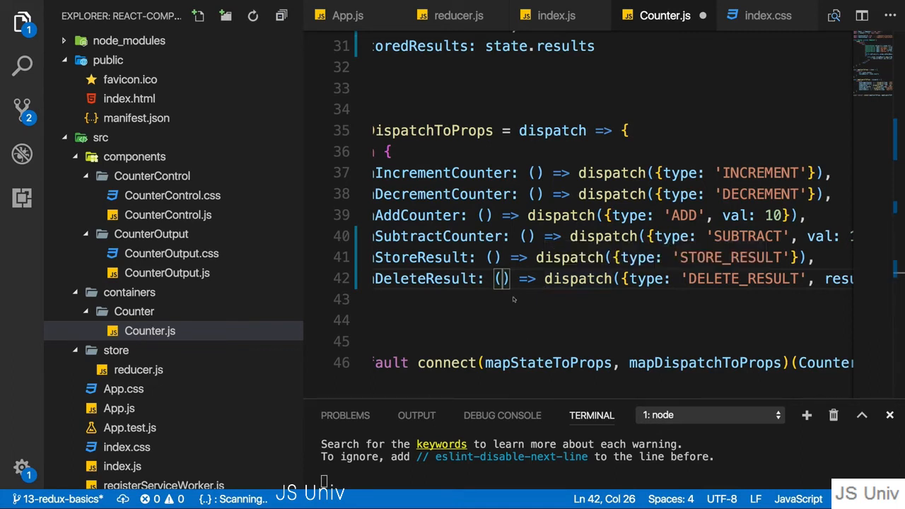
Give onDeleteResult an id parameter that feeds resultElId.
text(id)
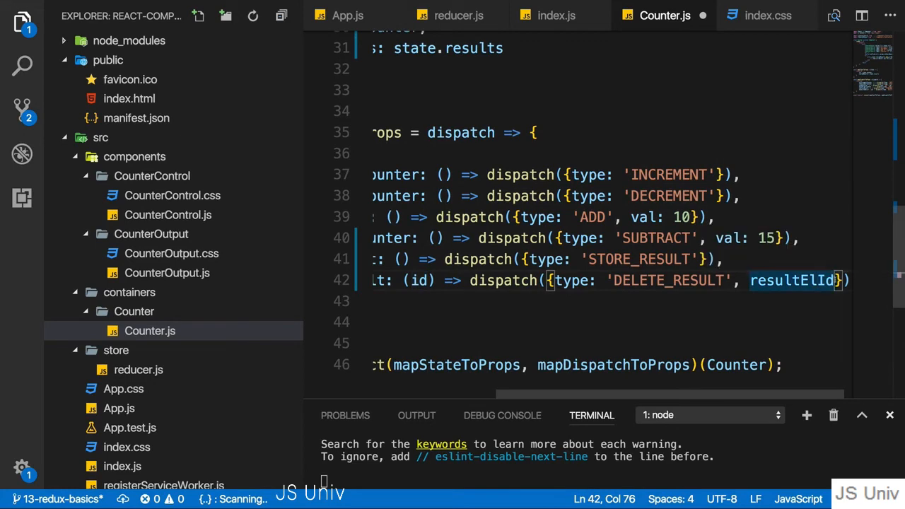
scroll(right, 3)
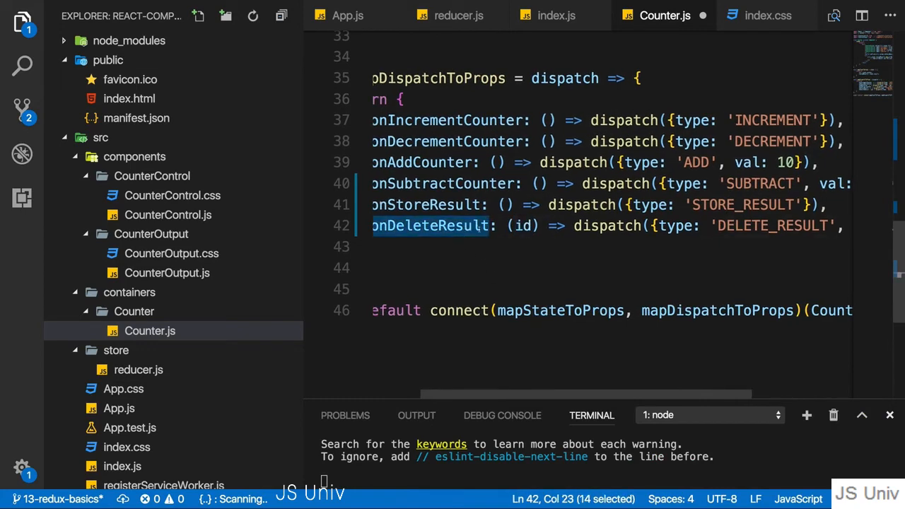
scroll(up, 3)
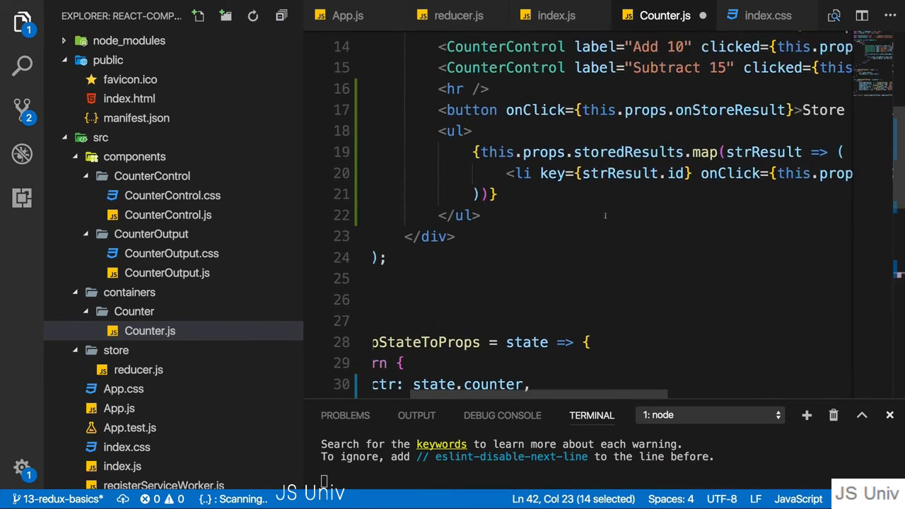
Change each result li's onClick to () => this.props.onDeleteResult(strResult.id).
scroll(right, 3)
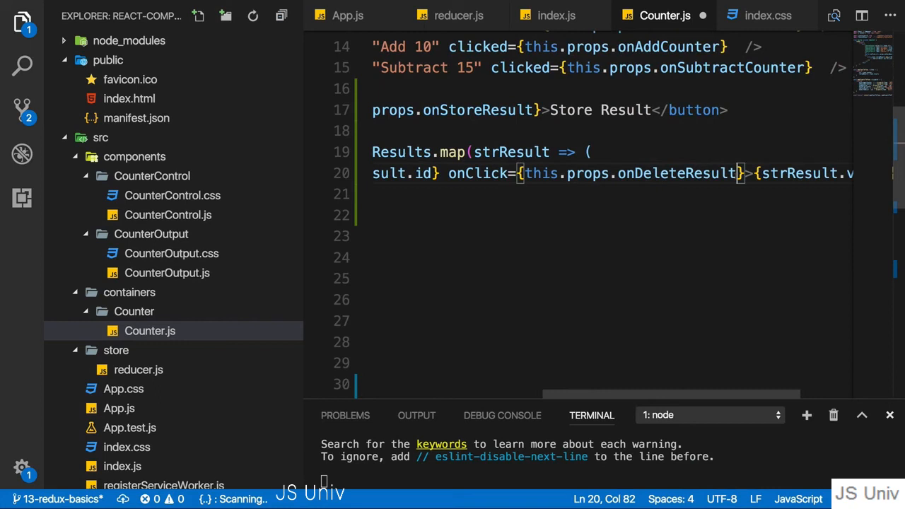
text(() =>)
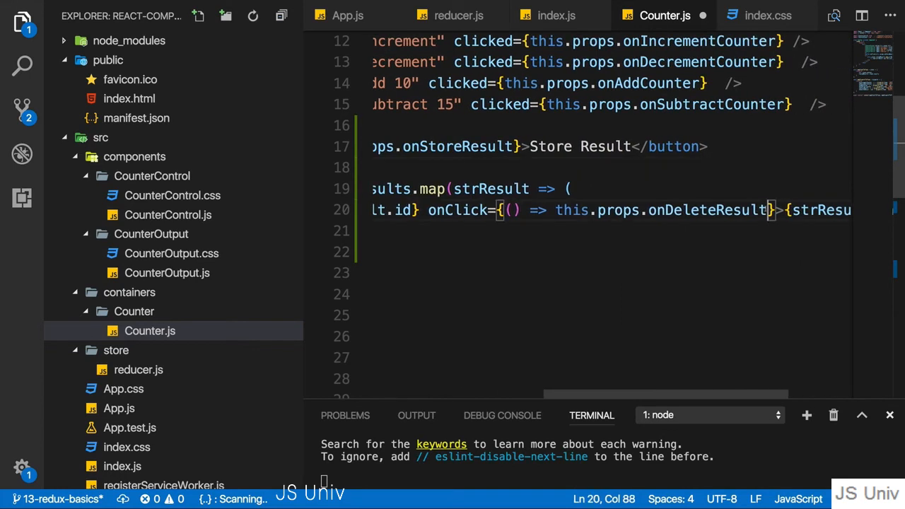
text(()
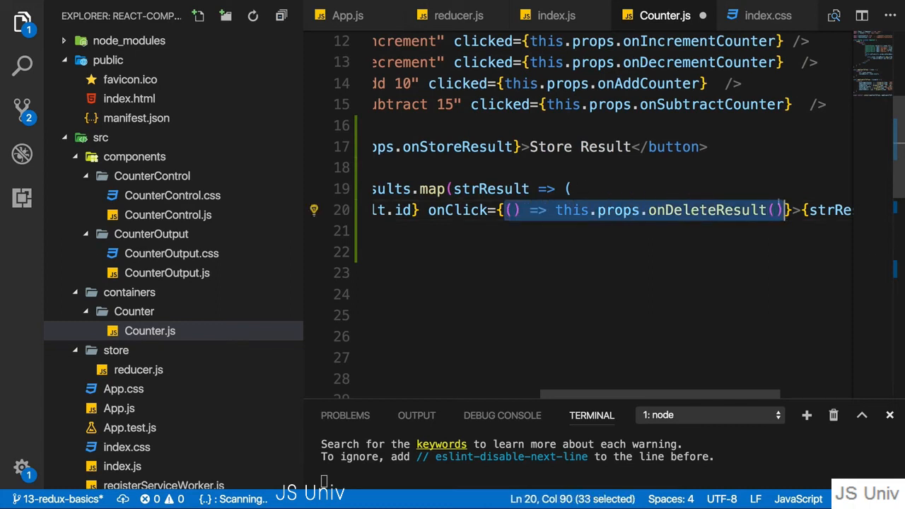
click(775, 209)
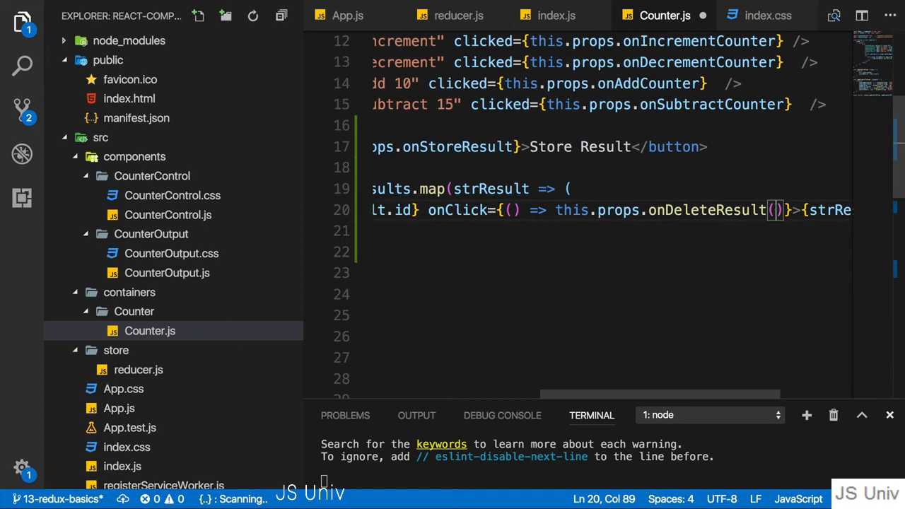
text(strResult.)})
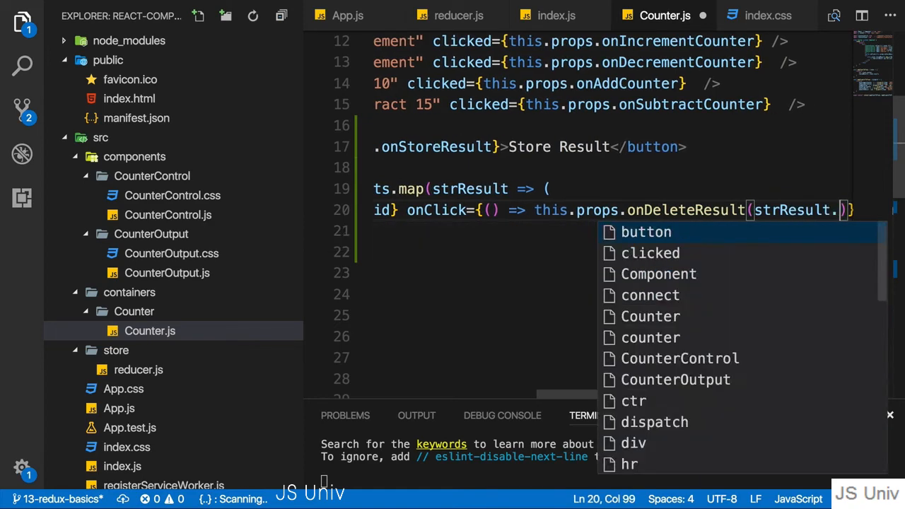
text(id)
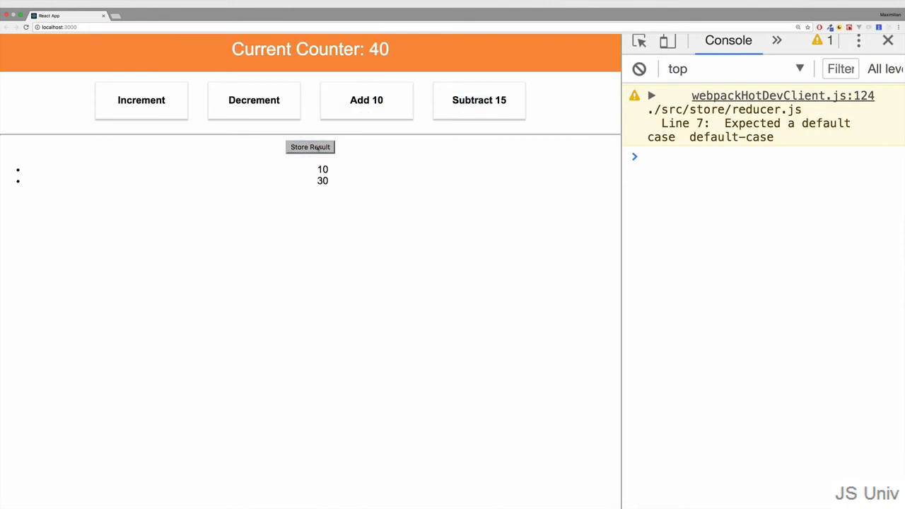
In the browser app, click stored results to delete one and confirm the list updates to 10 and 40.
click(310, 145)
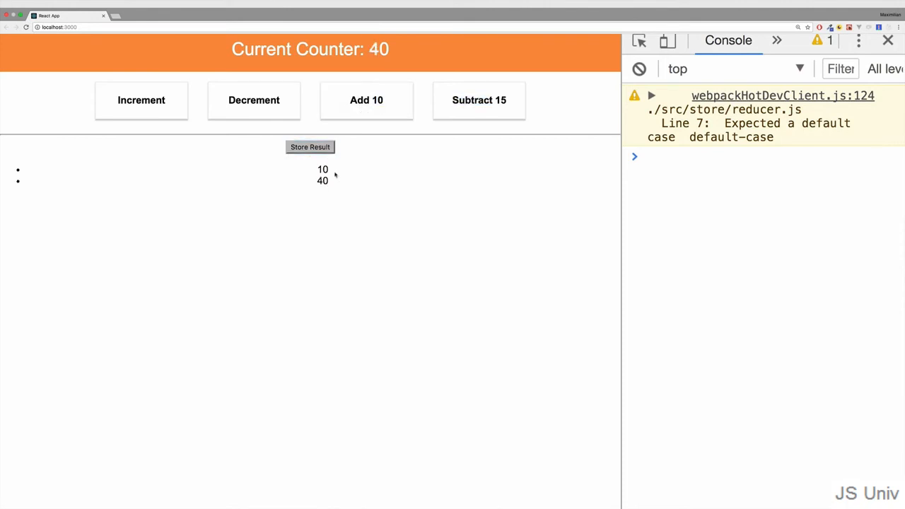
click(310, 146)
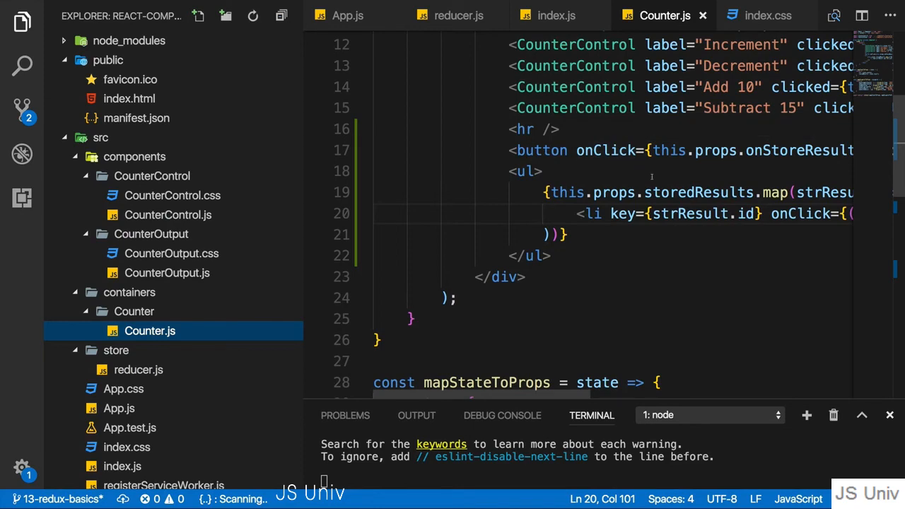
Review Counter.js so onDeleteResult dispatches DELETE_RESULT with resultElId: id from strResult.id.
scroll(down, 3)
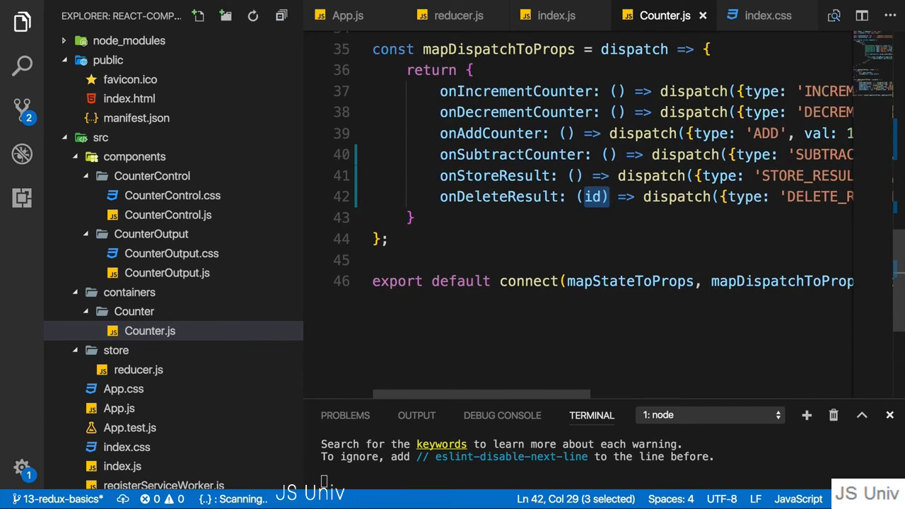
scroll(right, 3)
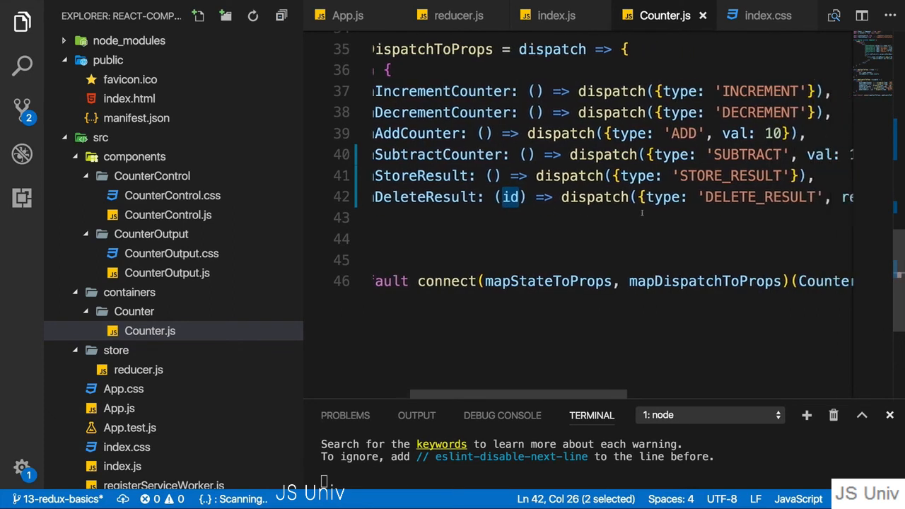
scroll(right, 3)
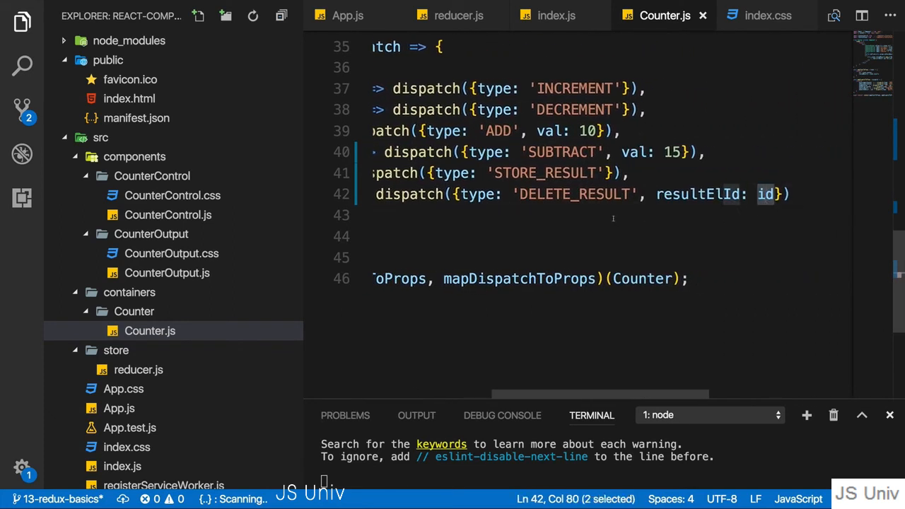
scroll(left, 3)
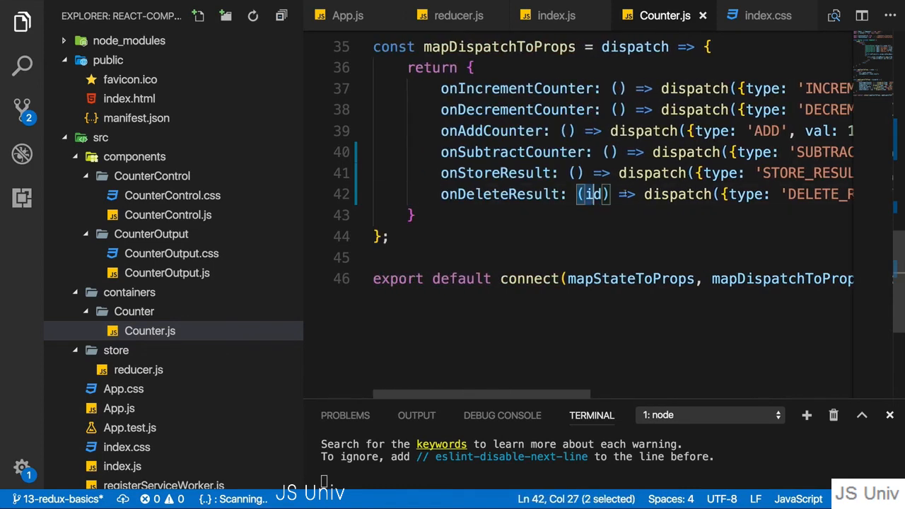
scroll(up, 3)
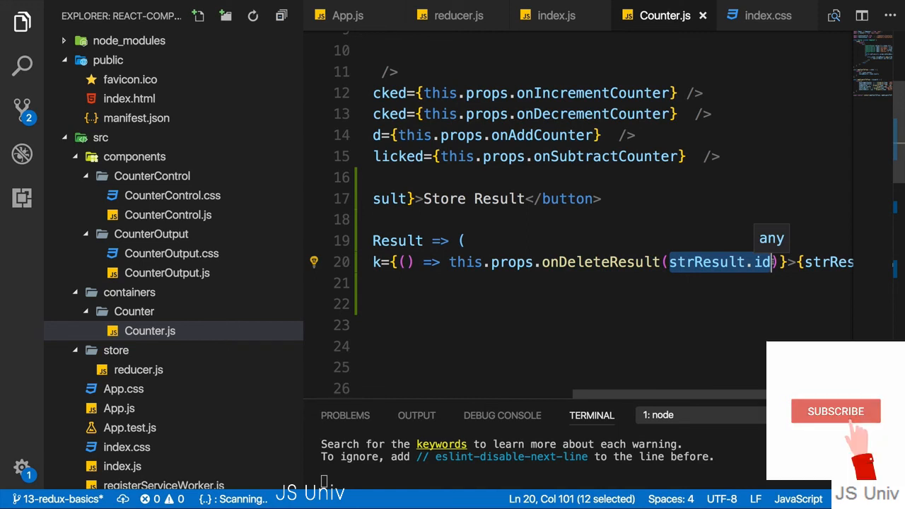
click(835, 410)
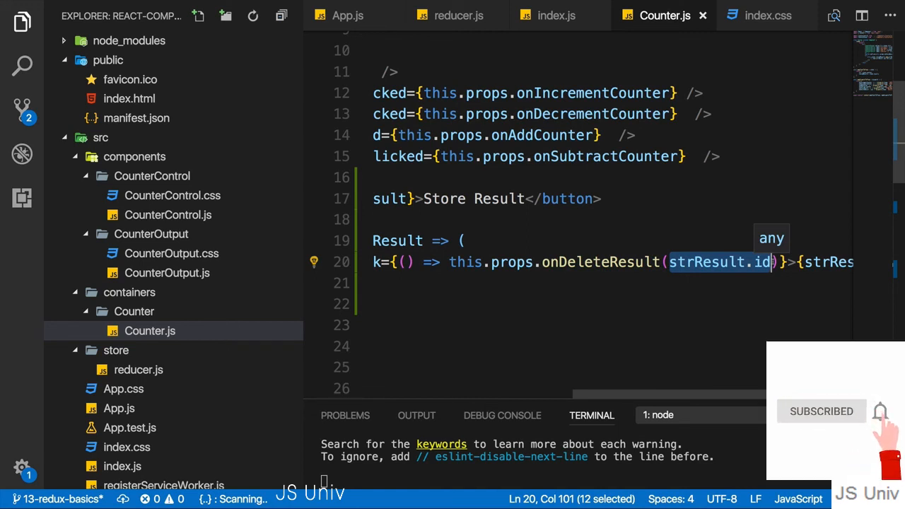